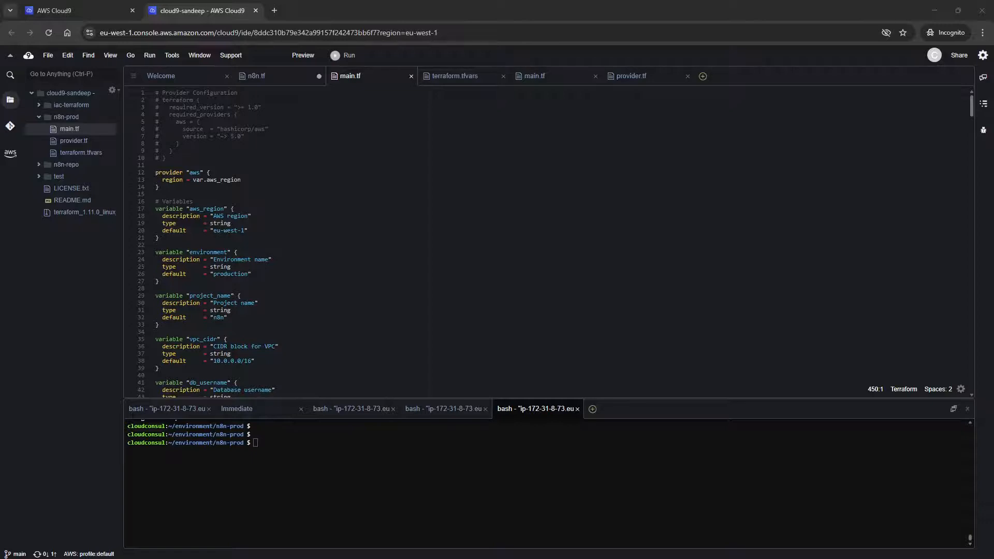
- Scroll down through the open document to review its contents
scroll("down", 3)
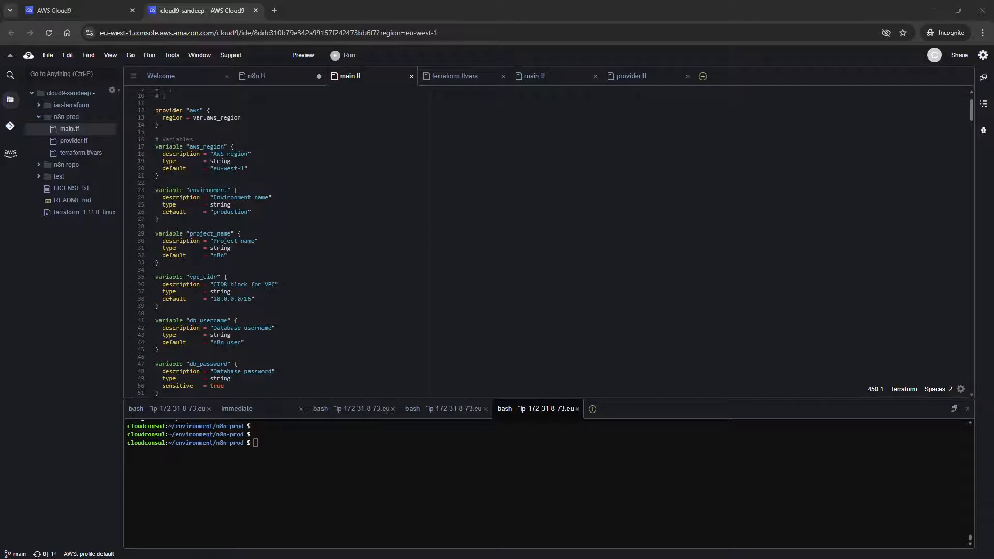
scroll("down", 3)
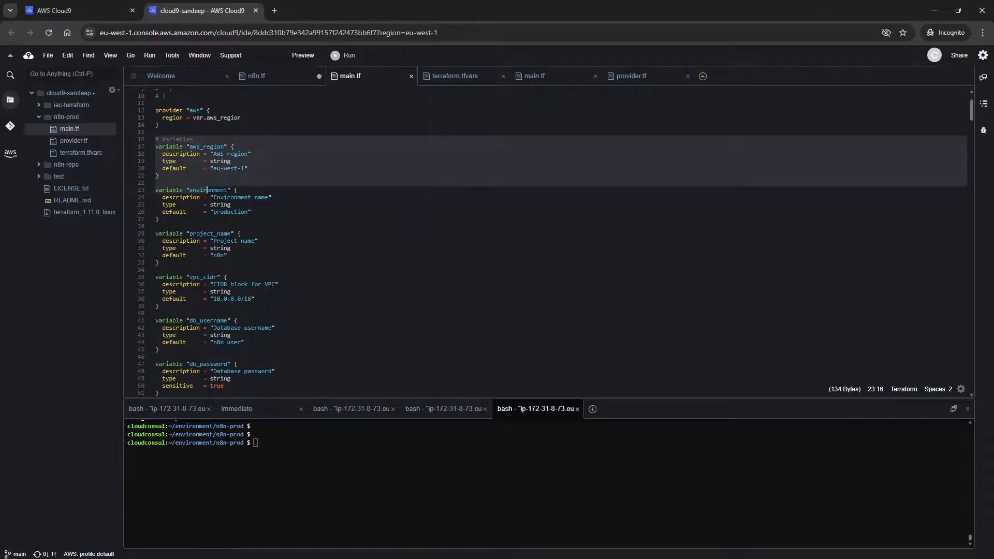
left_click(222, 204)
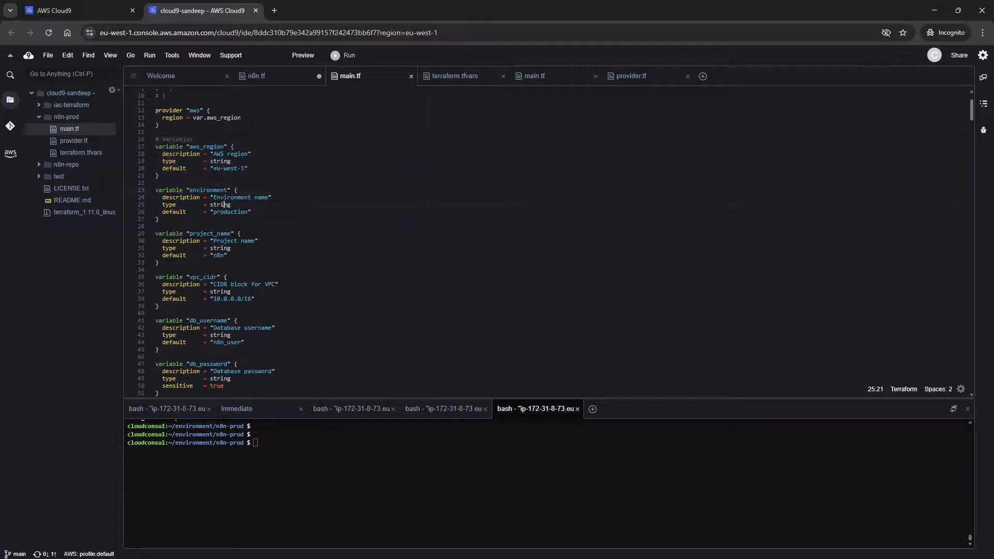
scroll("down", 3)
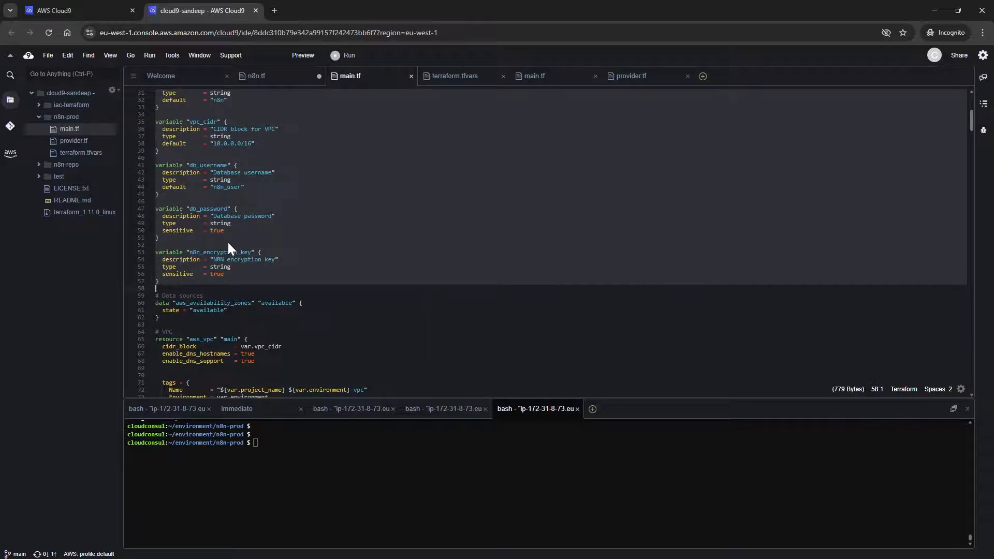
scroll("down", 3)
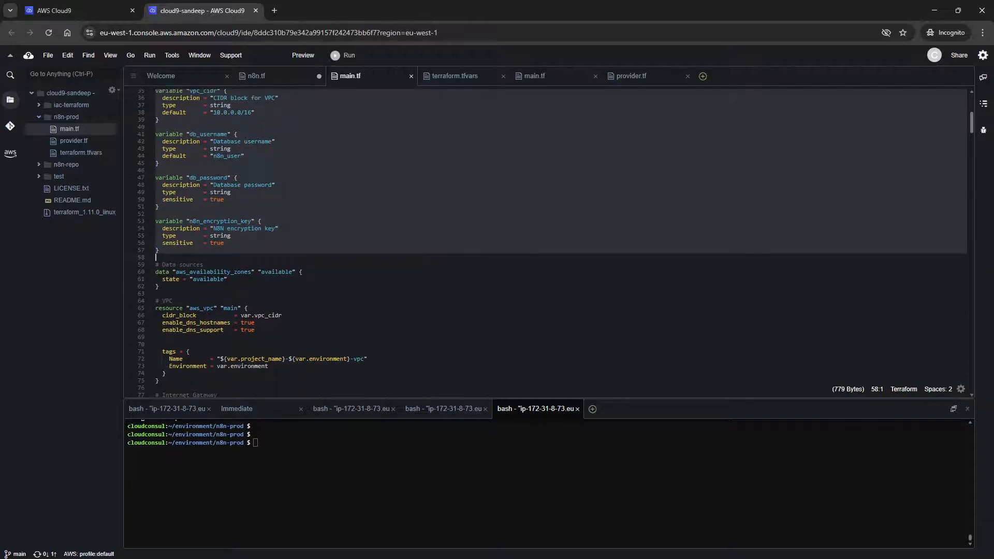
scroll("down", 3)
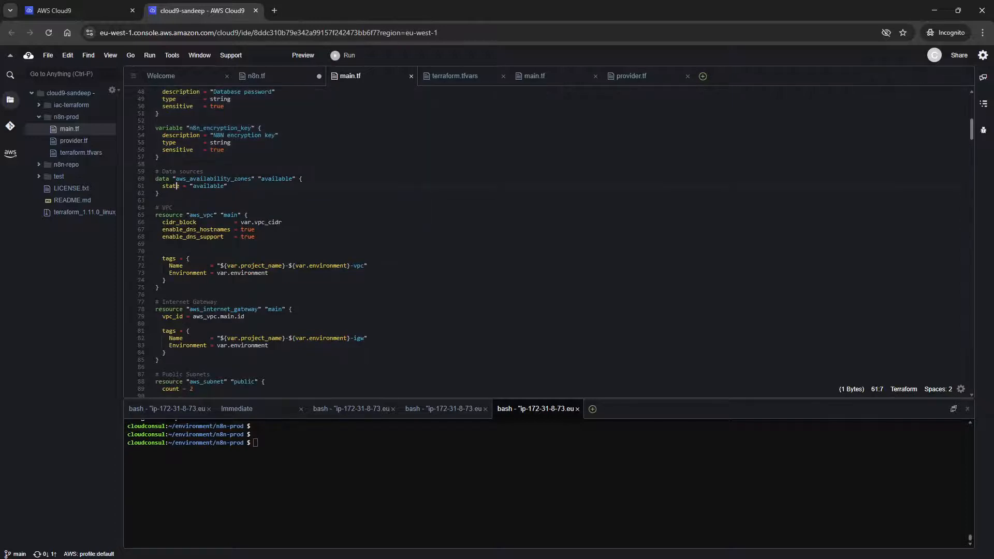
scroll("down", 3)
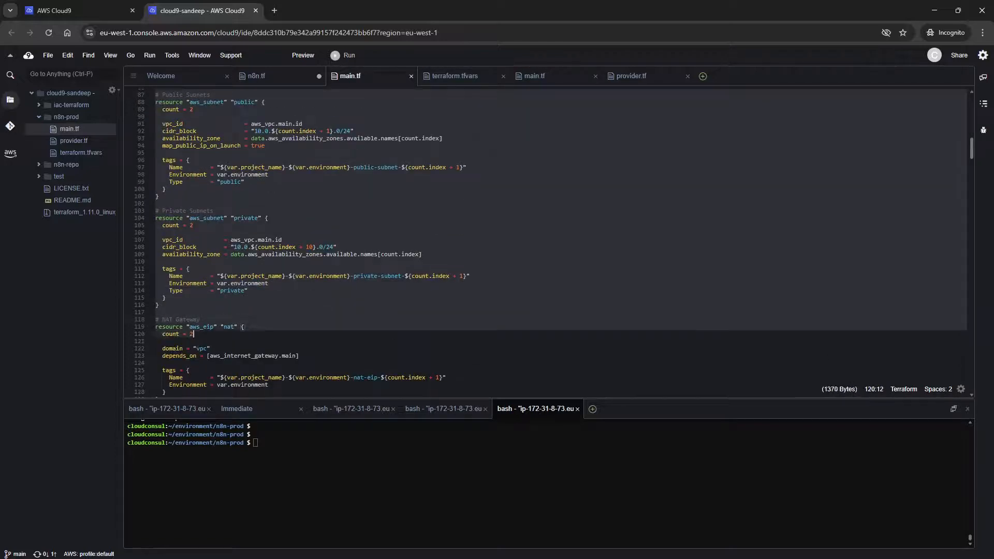
scroll("down", 3)
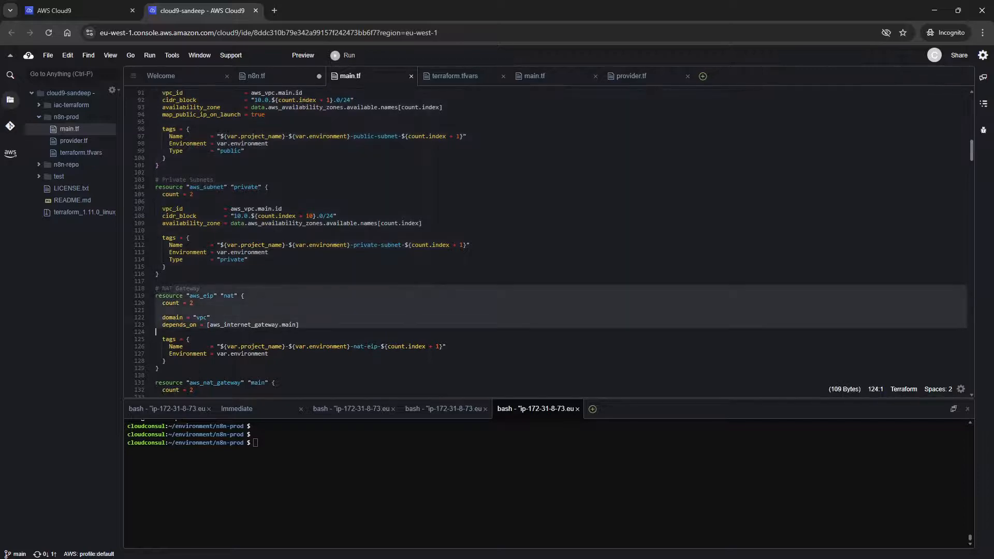
scroll("down", 3)
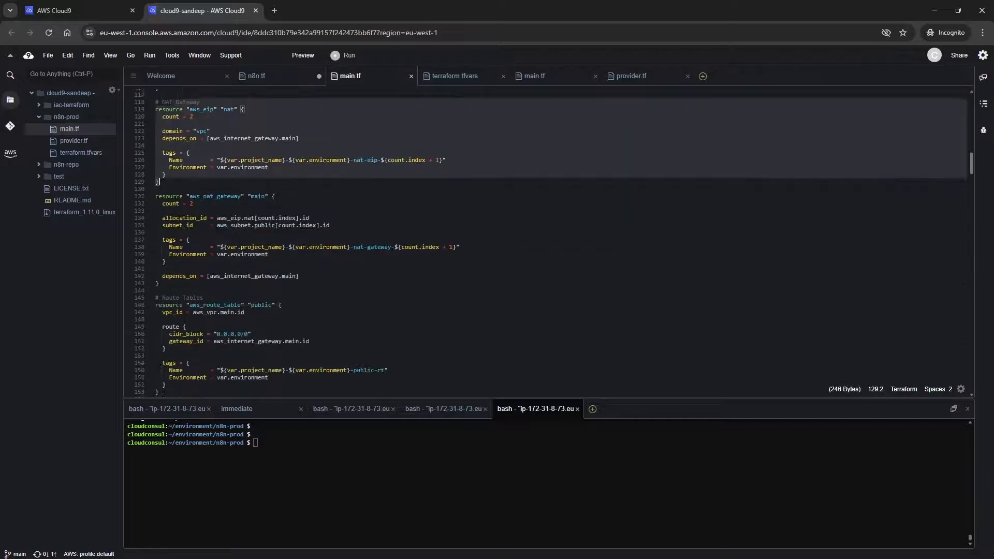
scroll("down", 3)
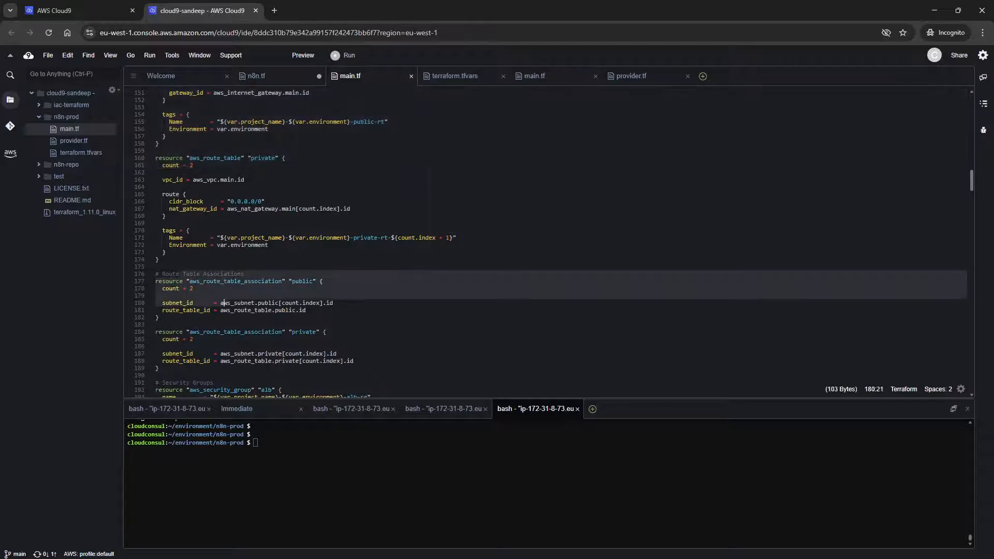
scroll("down", 3)
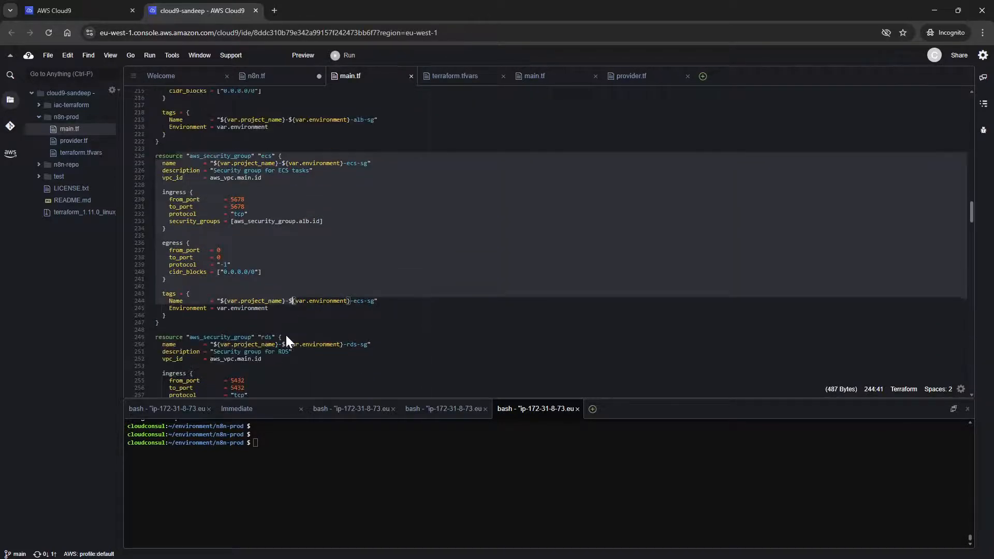
scroll("down", 3)
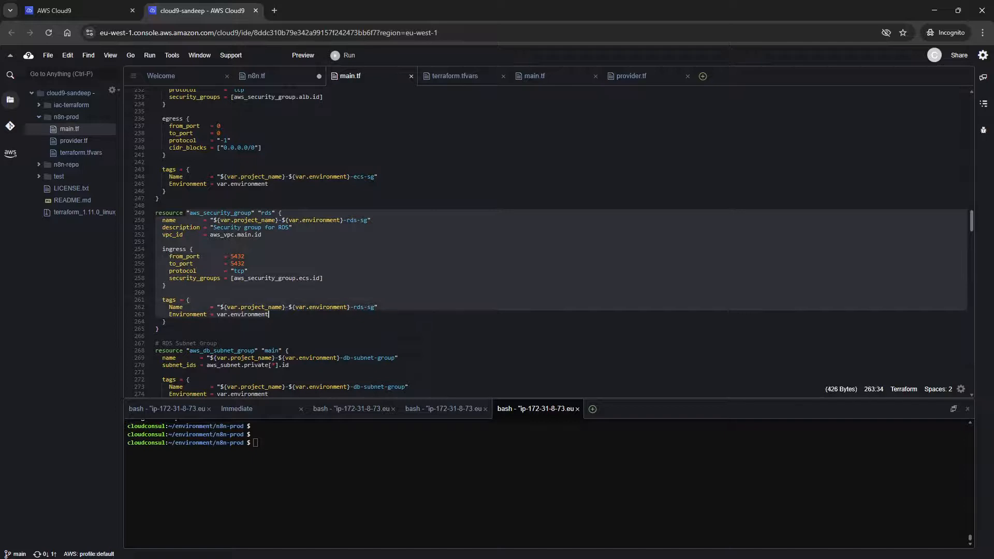
scroll("down", 3)
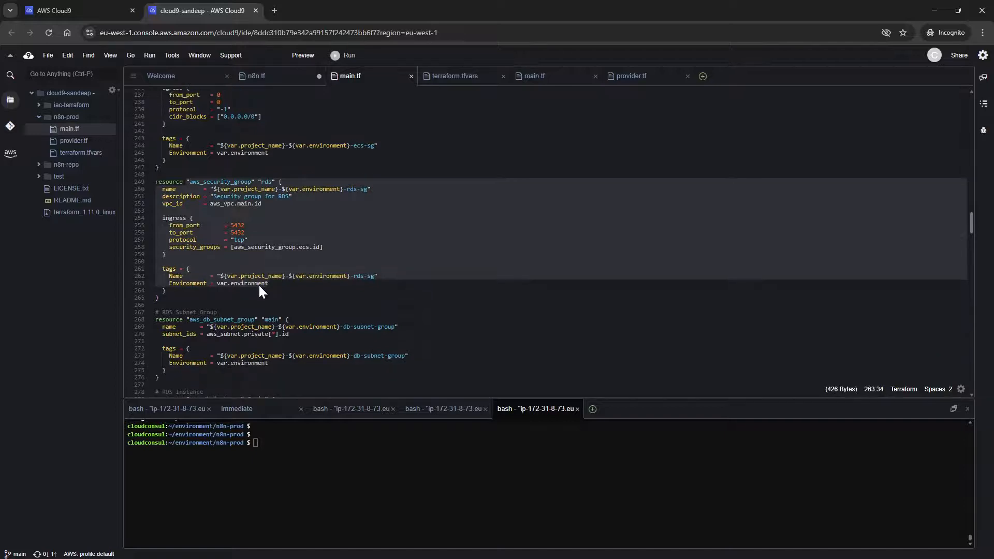
scroll("down", 3)
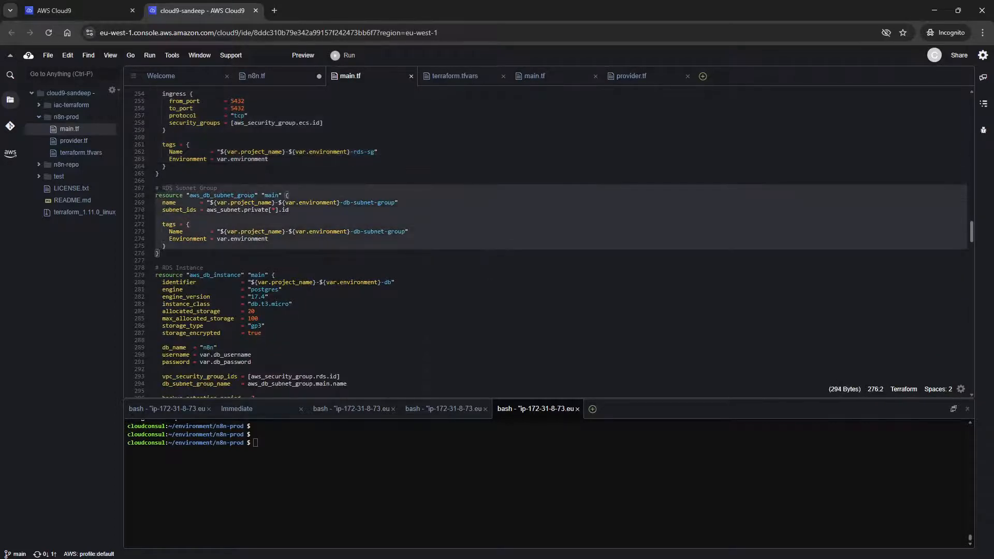
scroll("down", 3)
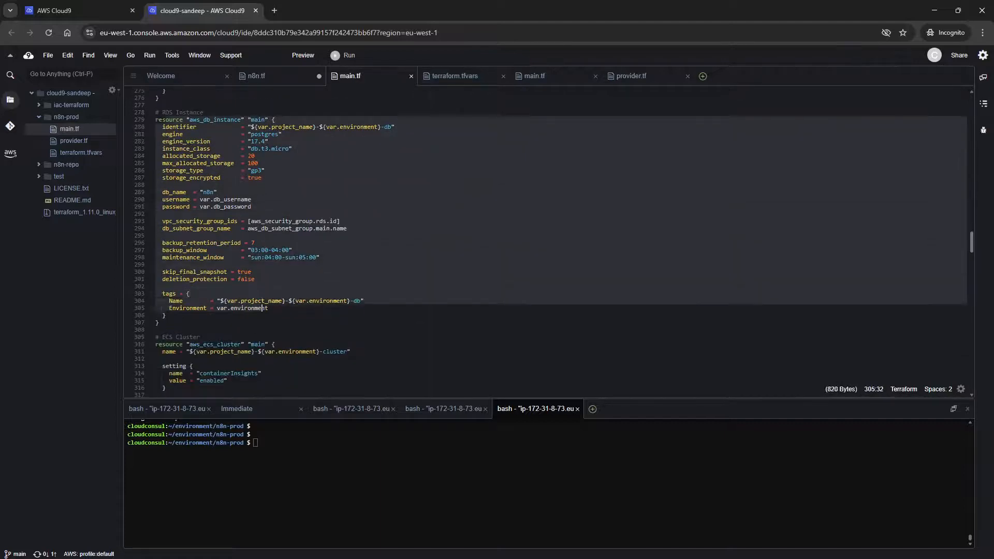
- Continue reviewing further sections of the document, selecting entries along the way
left_click(277, 148)
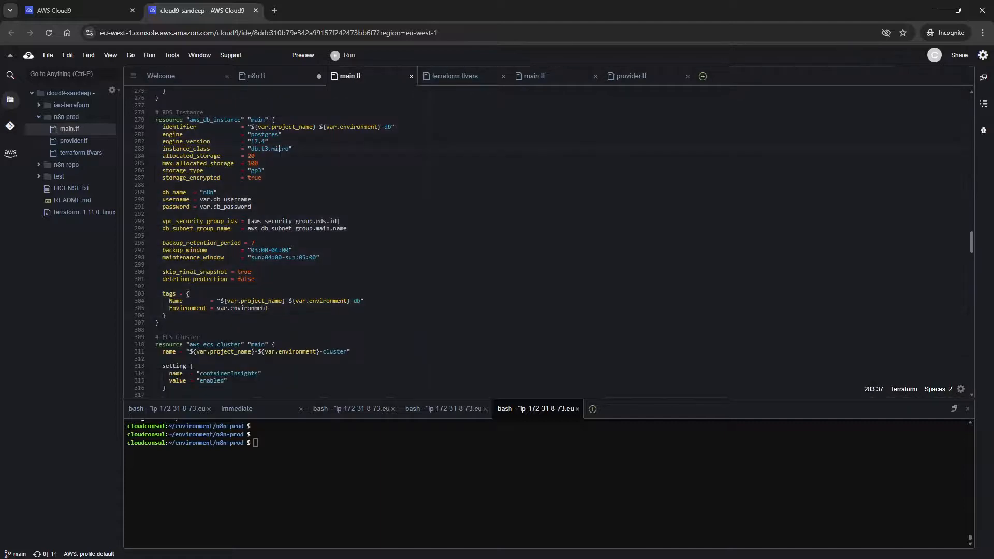
double_click(270, 148)
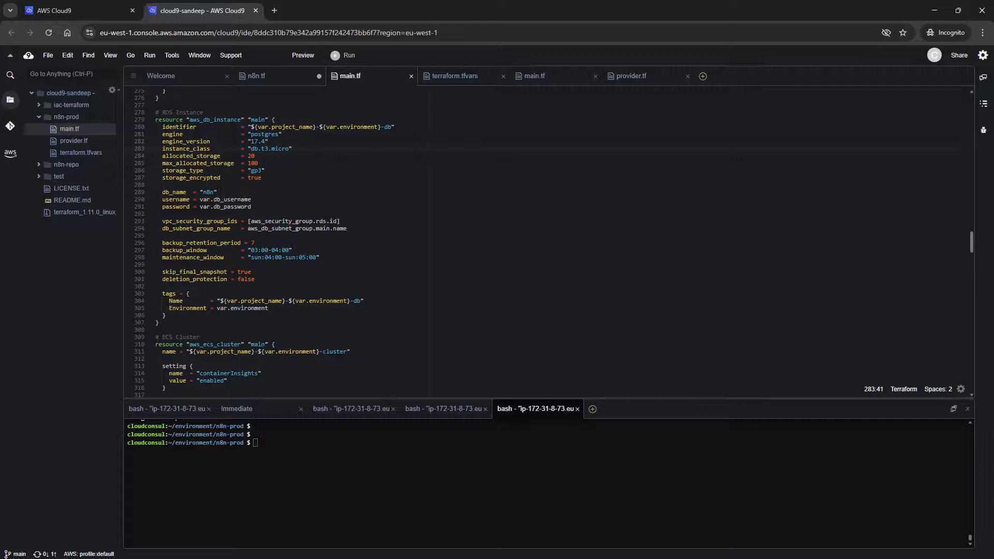
scroll("down", 3)
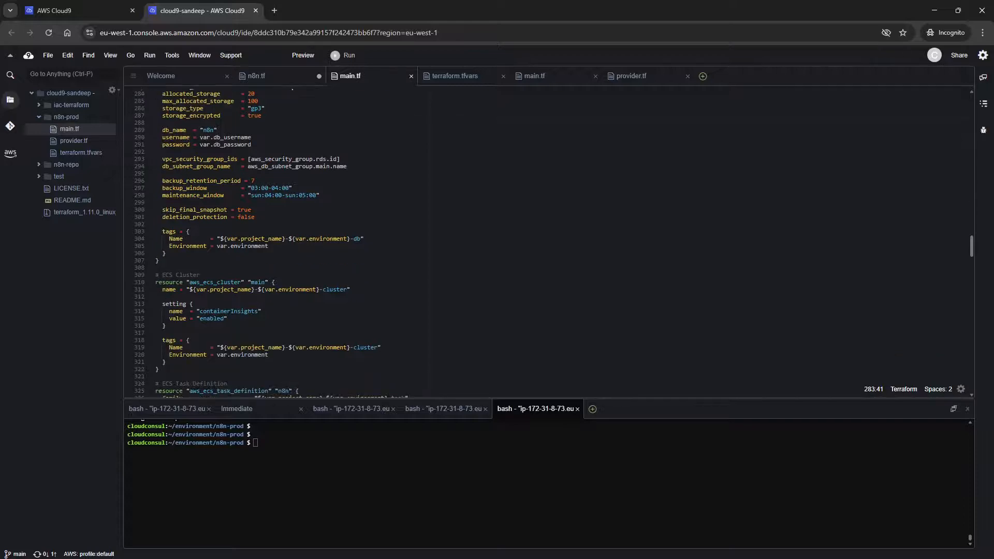
scroll("down", 3)
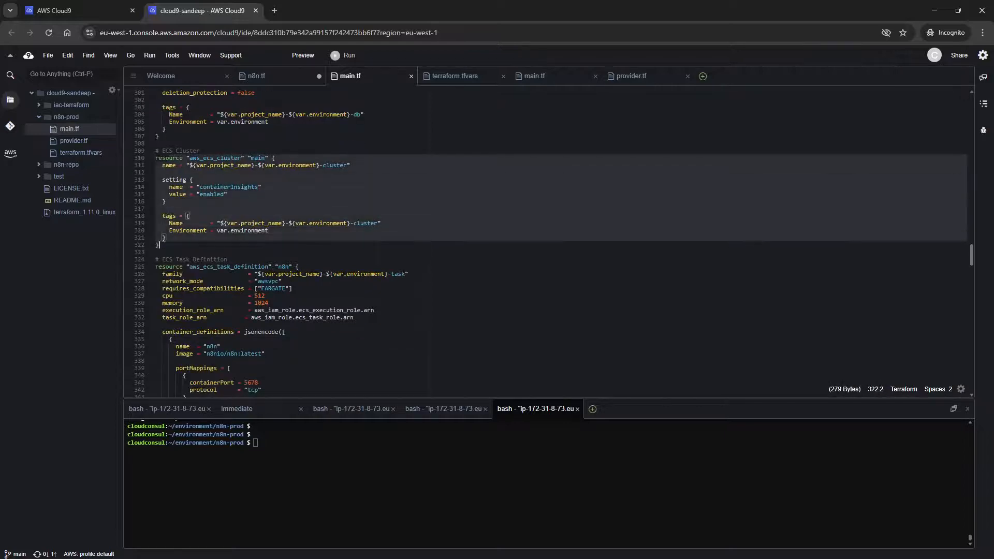
scroll("down", 3)
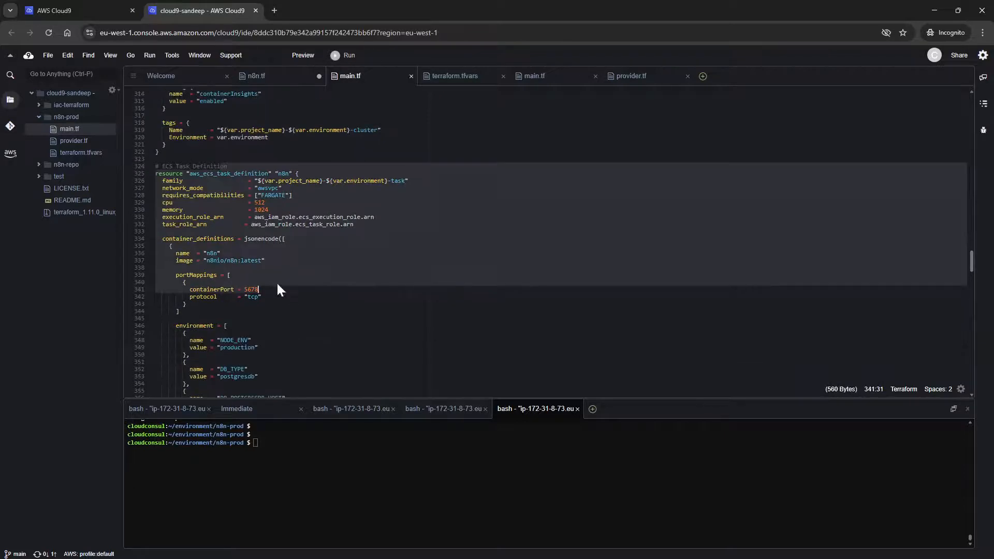
scroll("down", 3)
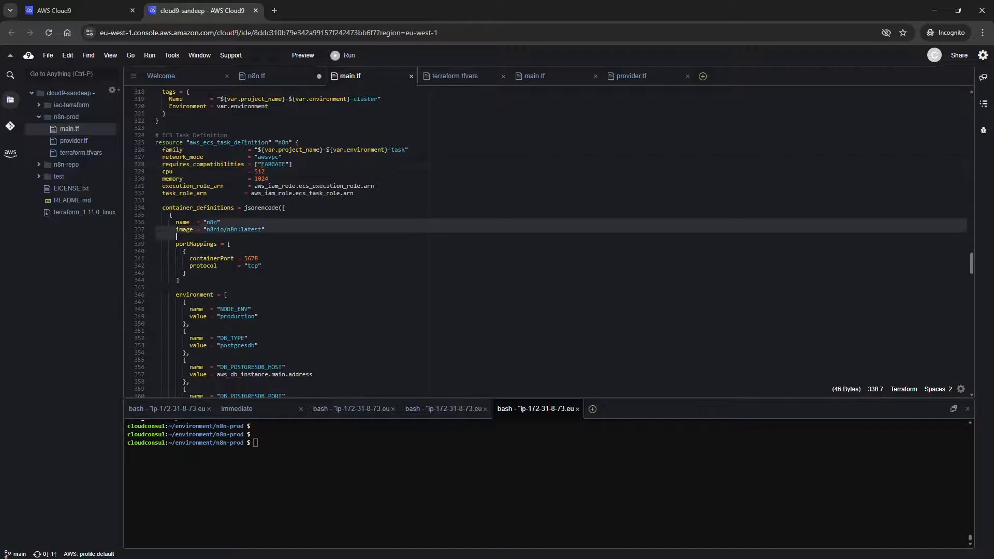
left_click(215, 229)
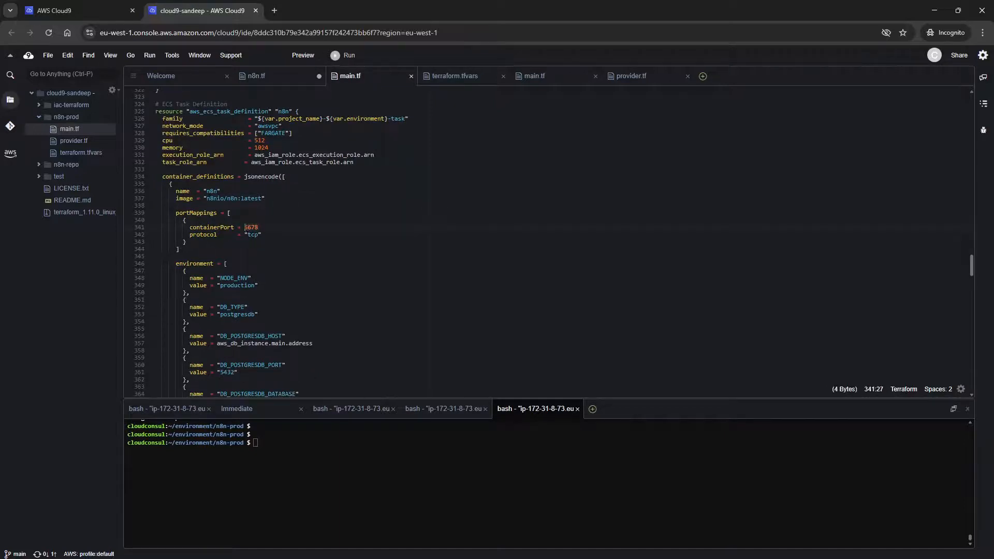
scroll("down", 3)
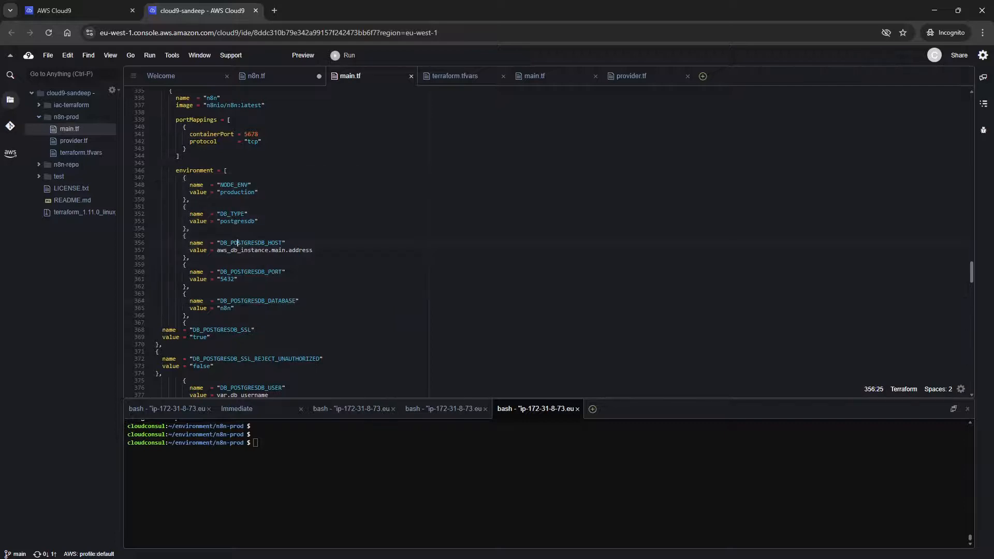
scroll("down", 3)
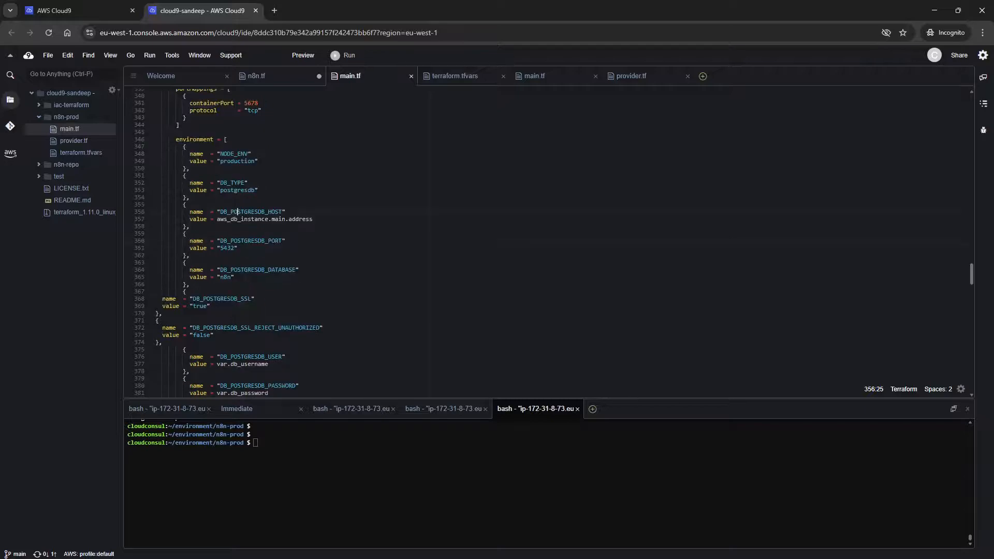
scroll("down", 3)
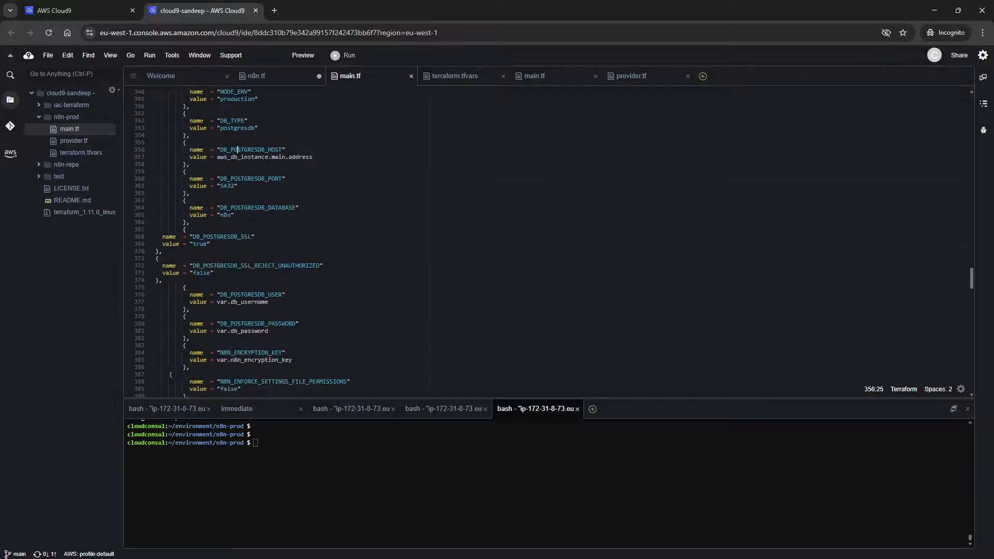
scroll("down", 3)
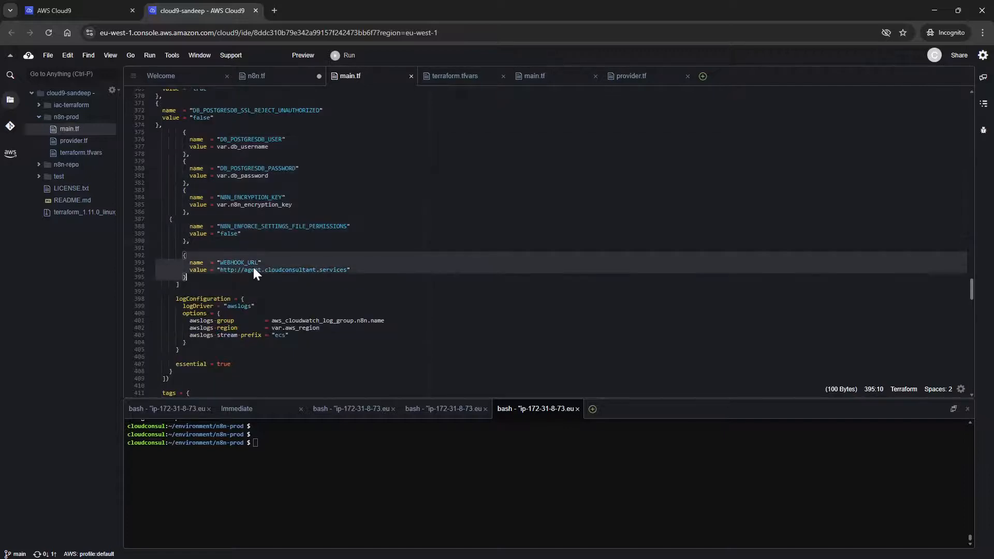
left_click(305, 269)
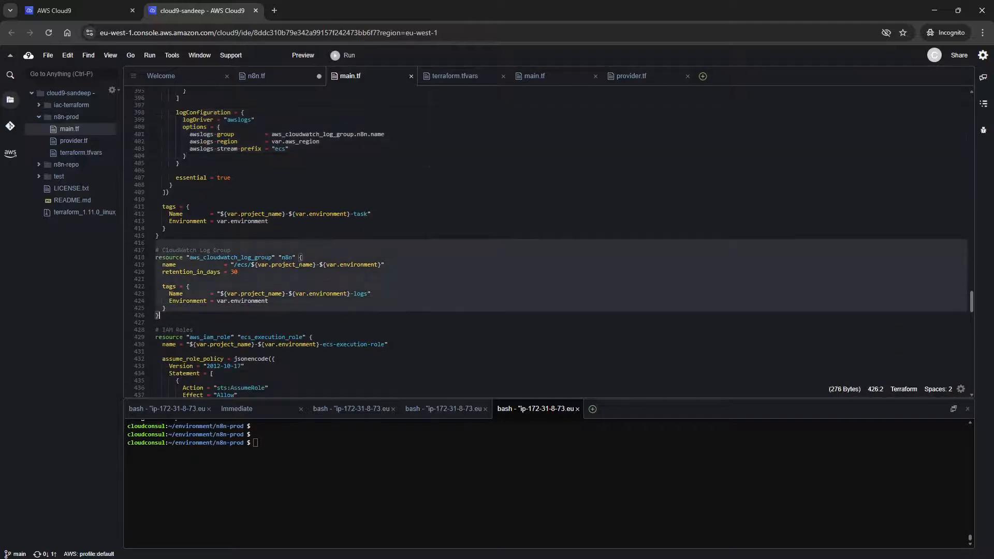
scroll("down", 3)
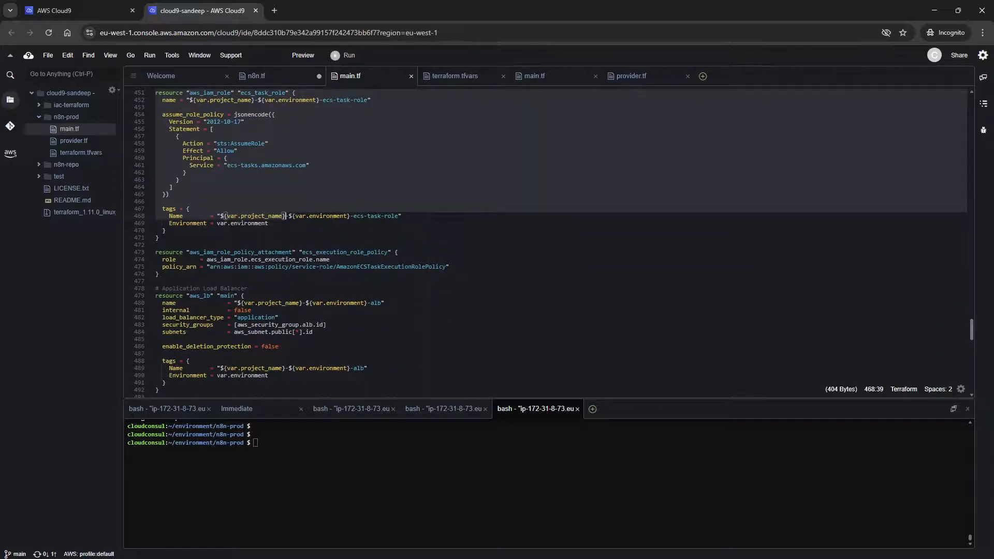
scroll("down", 3)
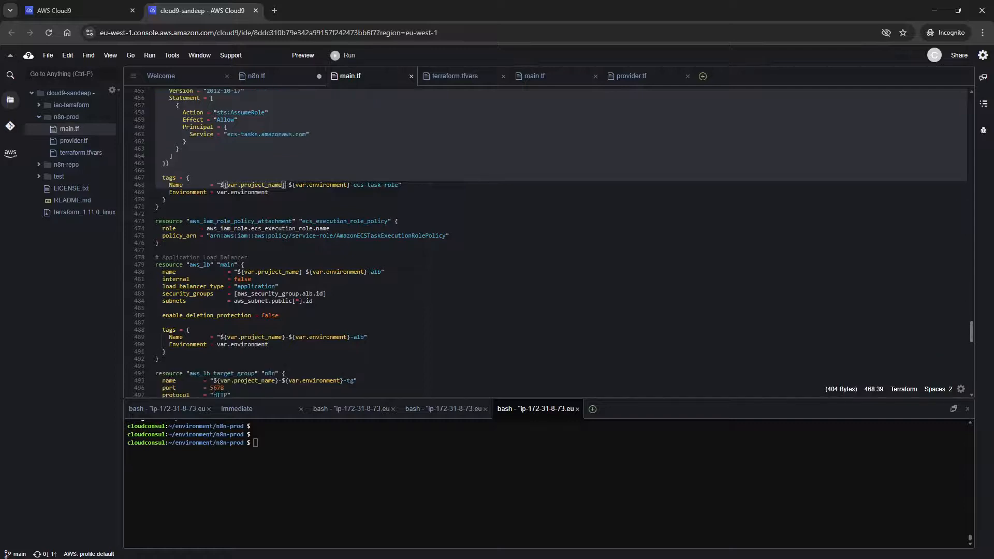
scroll("down", 3)
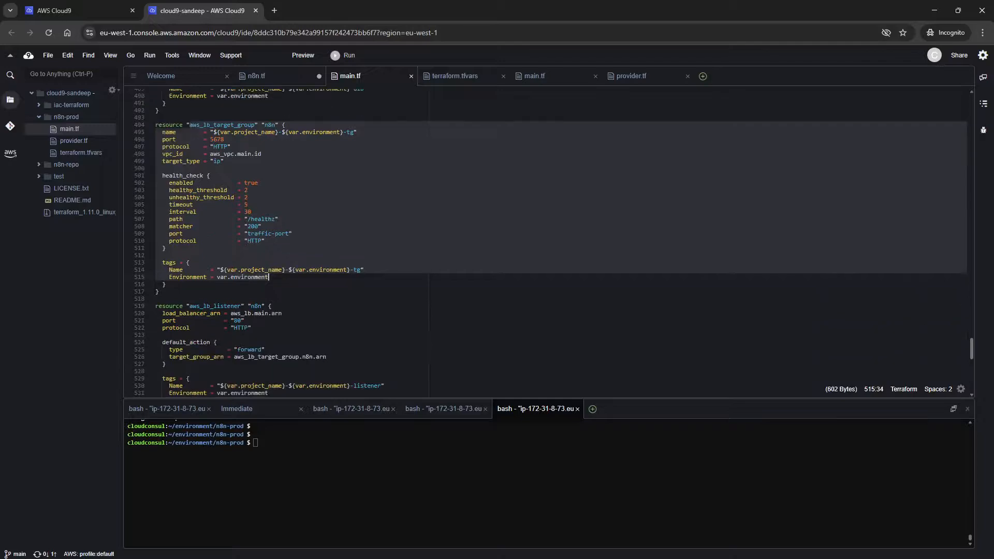
scroll("down", 3)
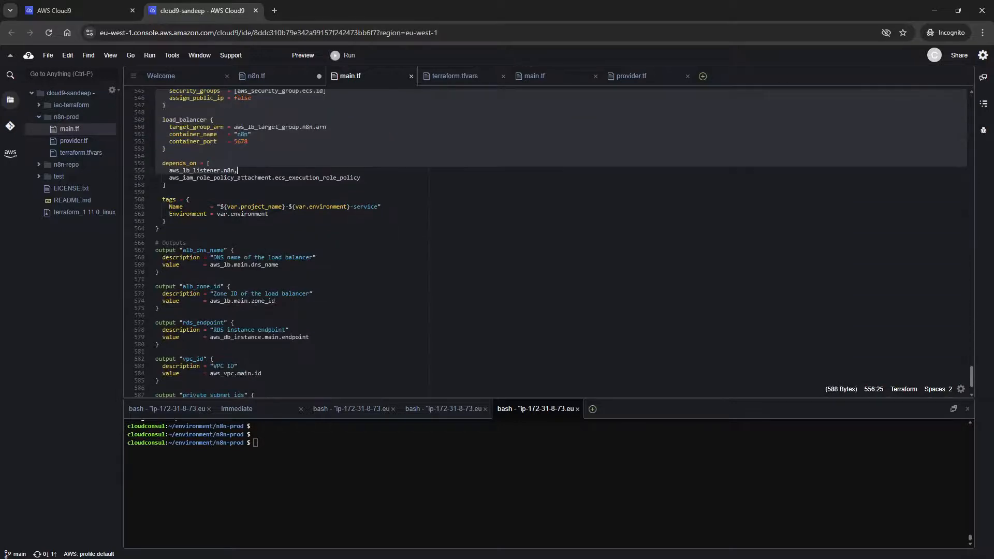
scroll("down", 3)
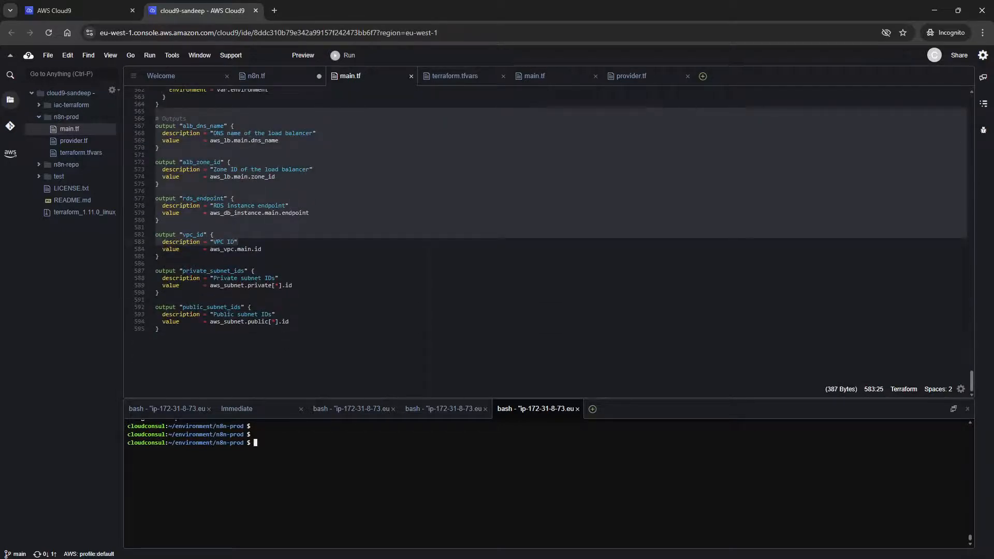
- Search 'terraform install' in a new tab, reach the HashiCorp install page, and return to Cloud9
type("ter")
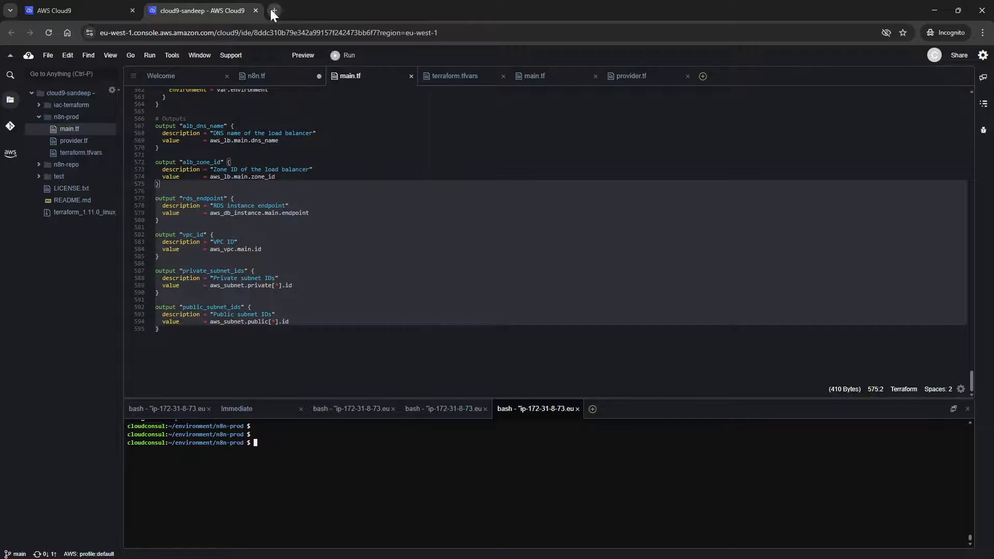
left_click(273, 11)
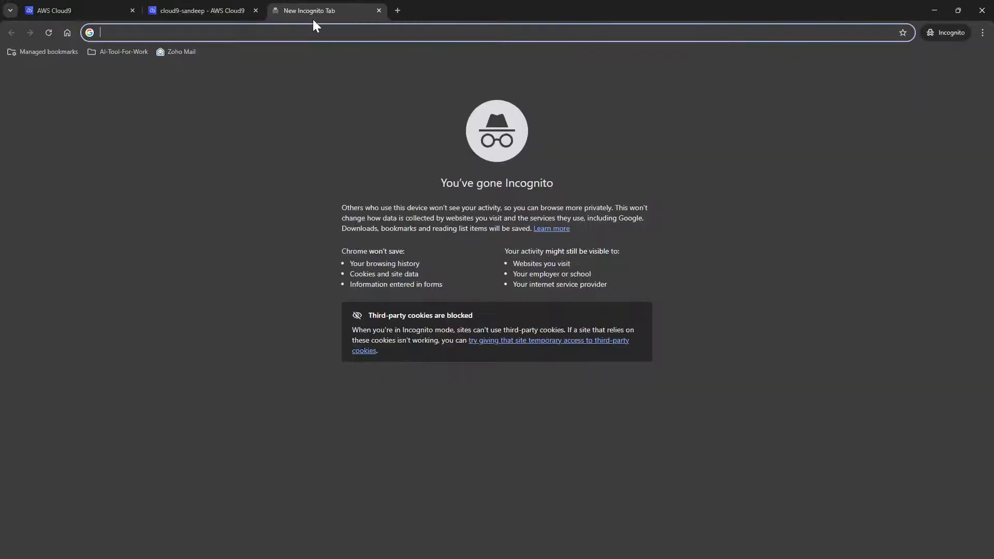
type("terraform install")
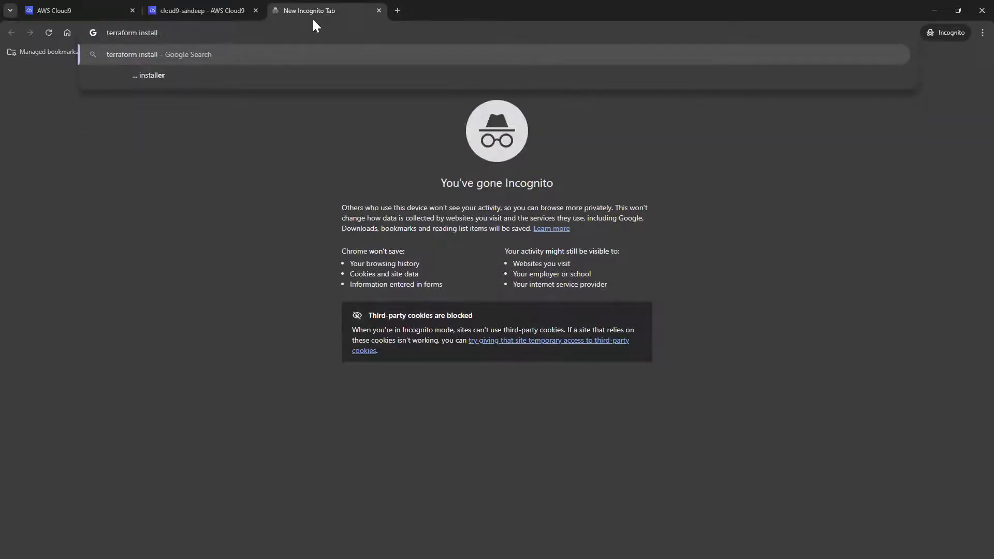
type("on window")
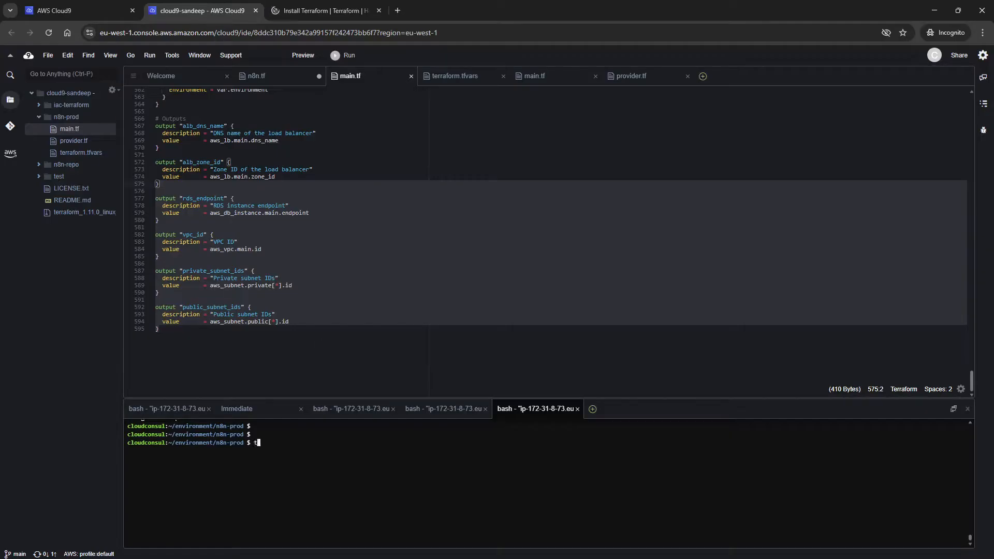
- Run terraform --version in the terminal, confirming Terraform v1.11.0 is installed
type("erraform --vers")
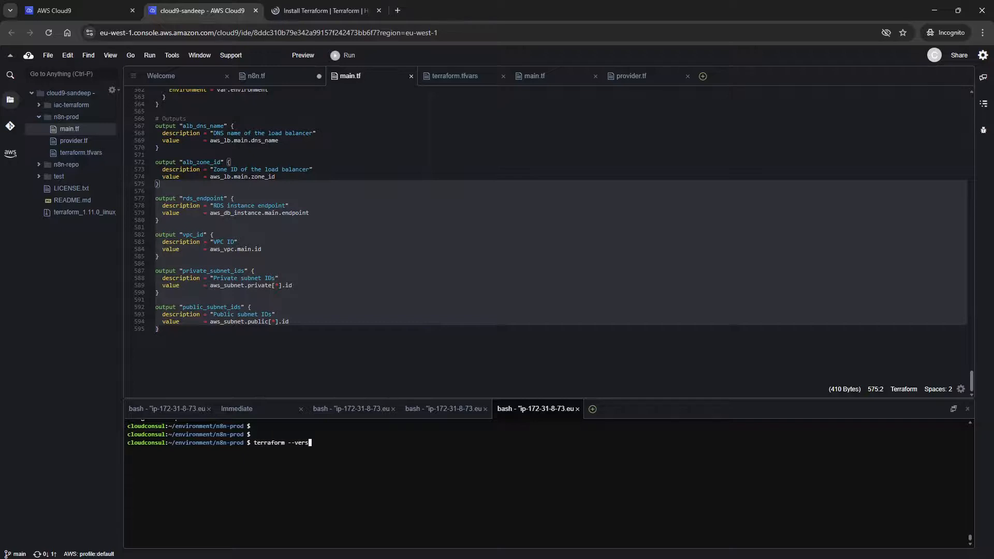
type("ion")
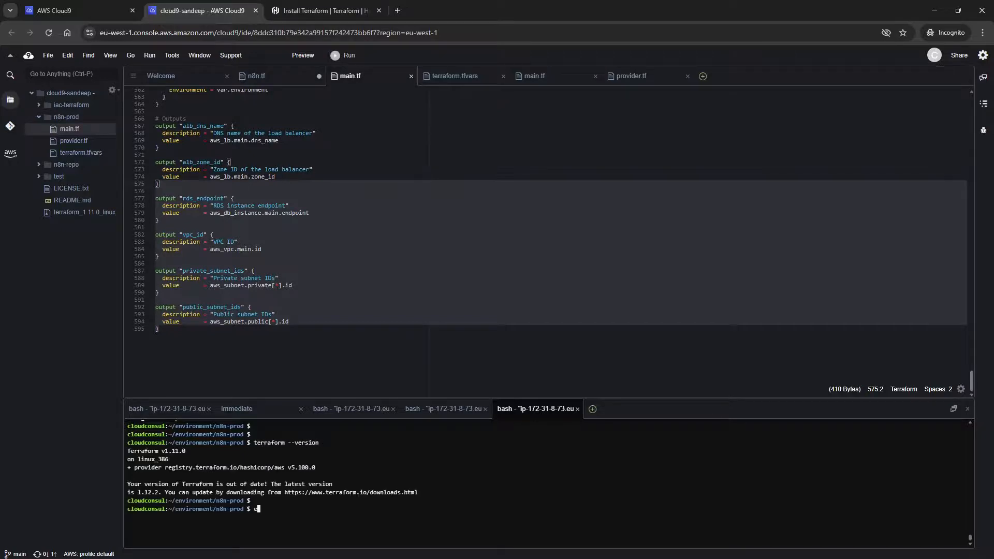
type("terraform ini")
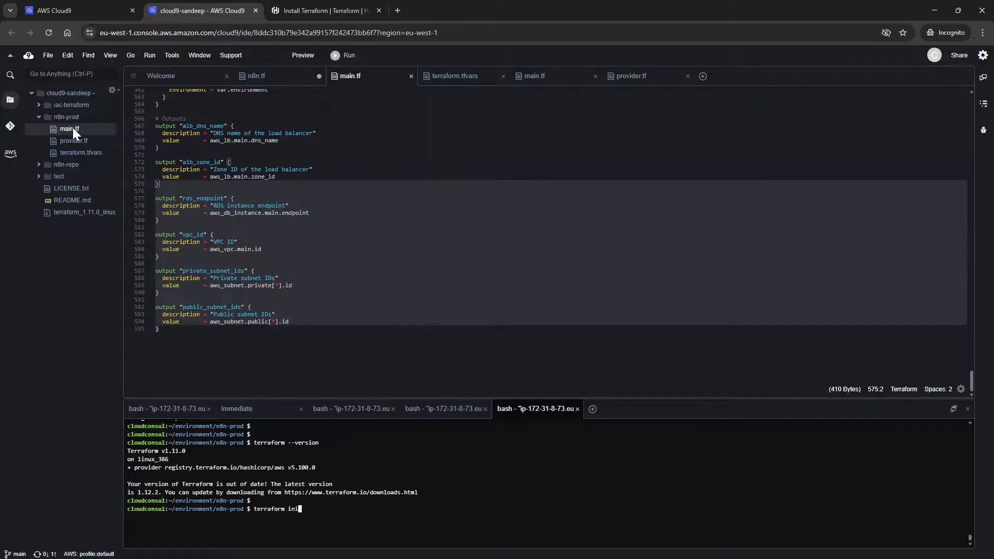
- Review provider.tf's S3 backend settings and the variable values in terraform.tfvars
left_click(630, 76)
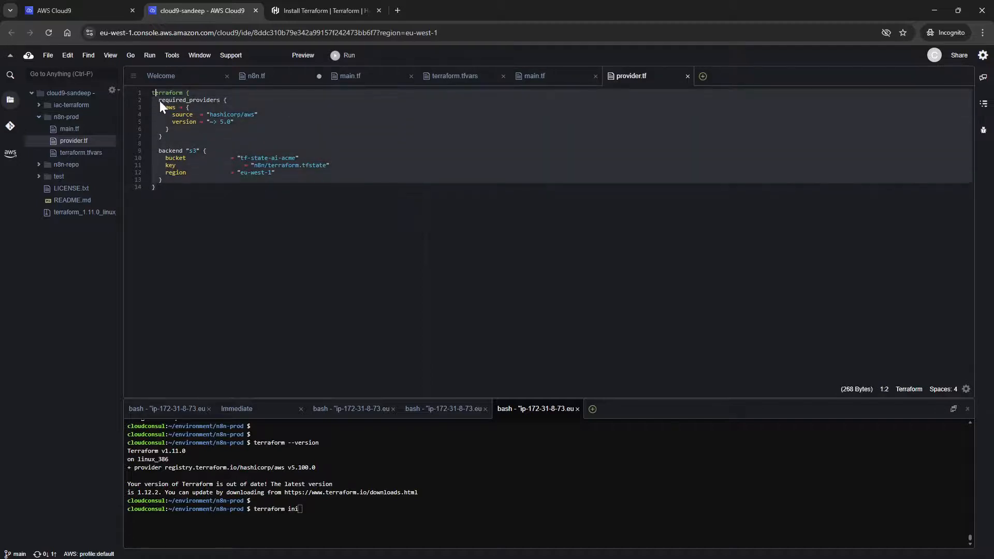
left_click(209, 165)
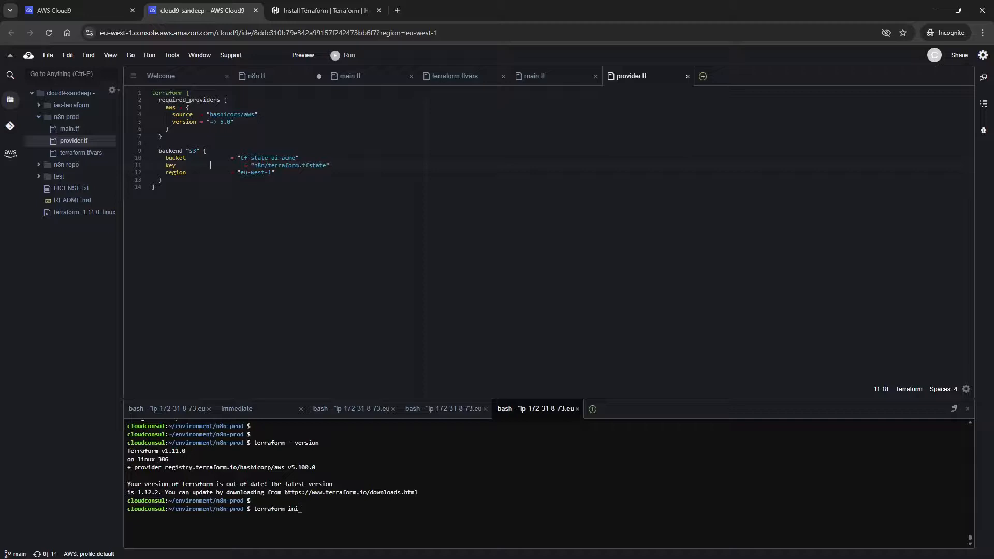
left_click(81, 152)
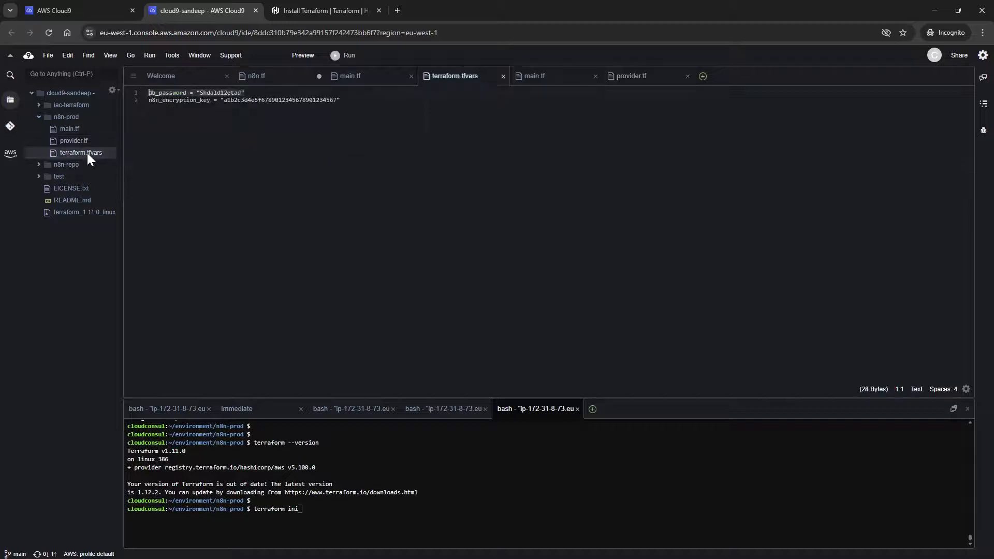
left_click(72, 140)
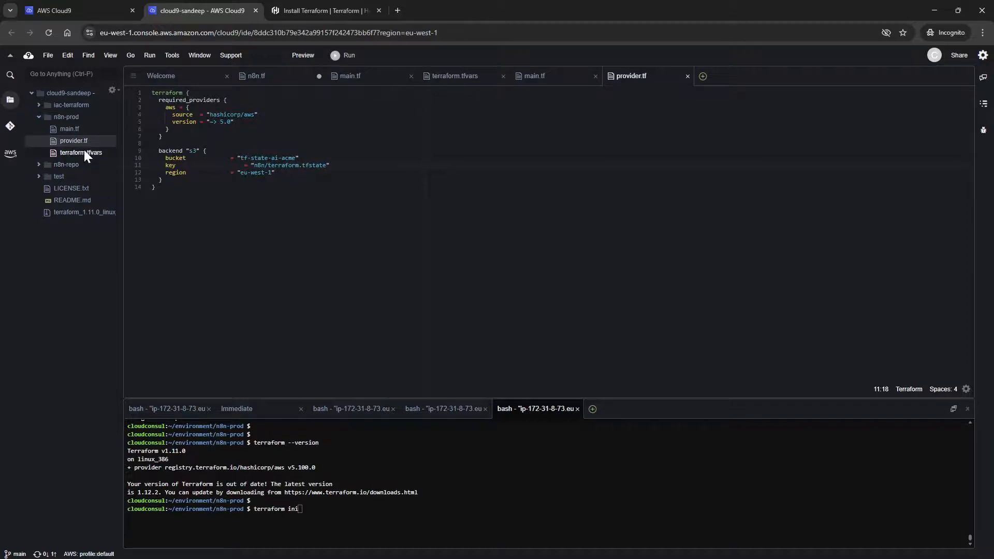
mouse_move(81, 152)
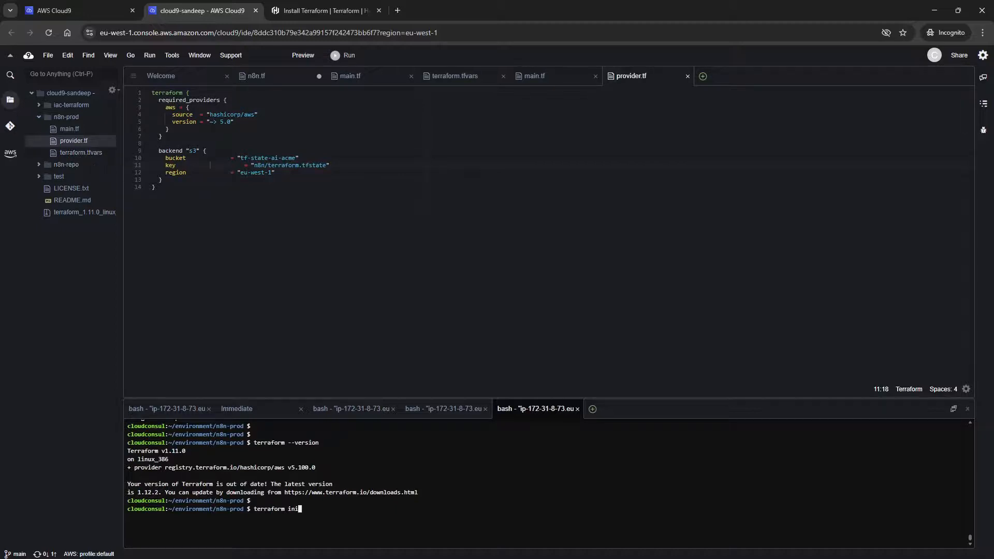
type("t/n8n-prod $ tetr")
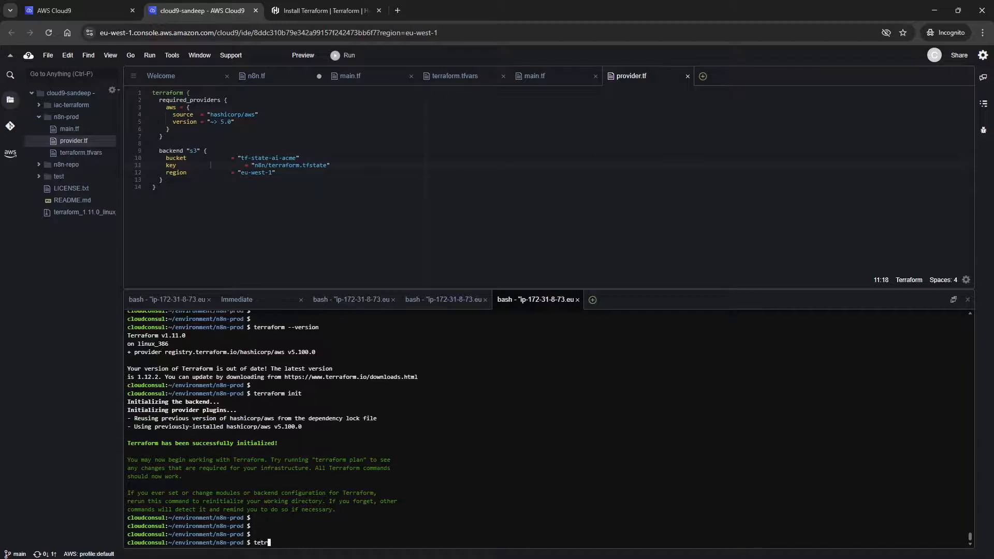
- Run terraform init, then terraform plan -var-file=terraform.tfvars, reporting 32 resources to add
type("erraform plan -var-f")
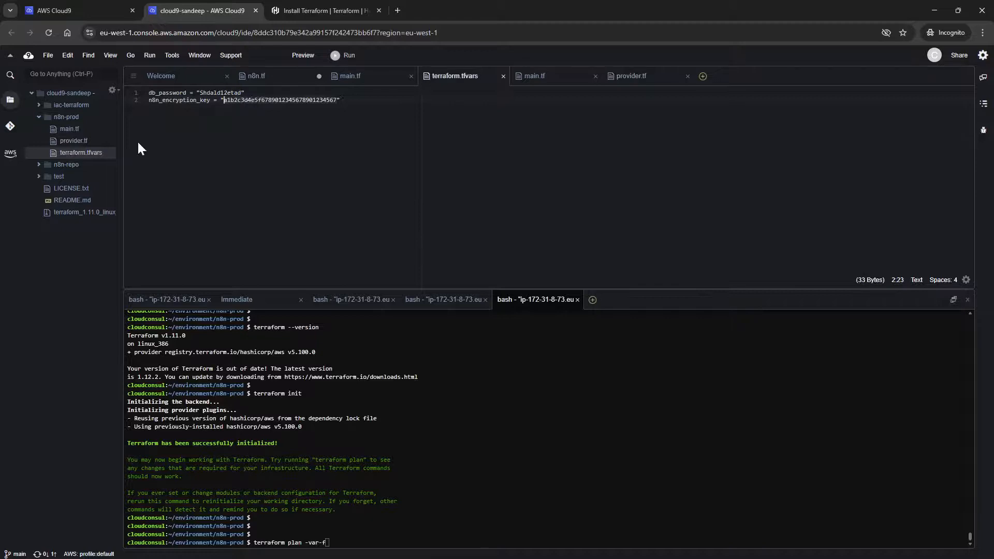
left_click(73, 140)
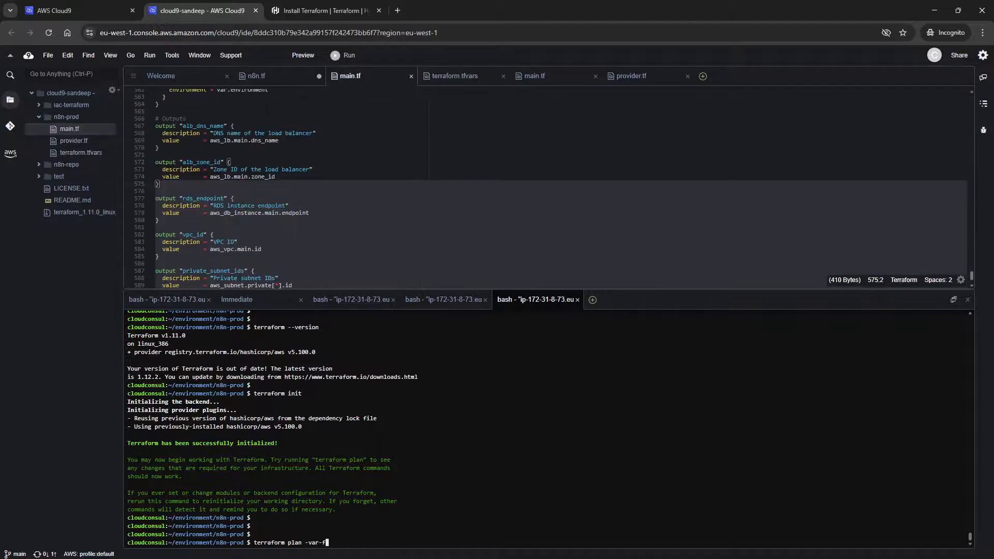
type("ile")
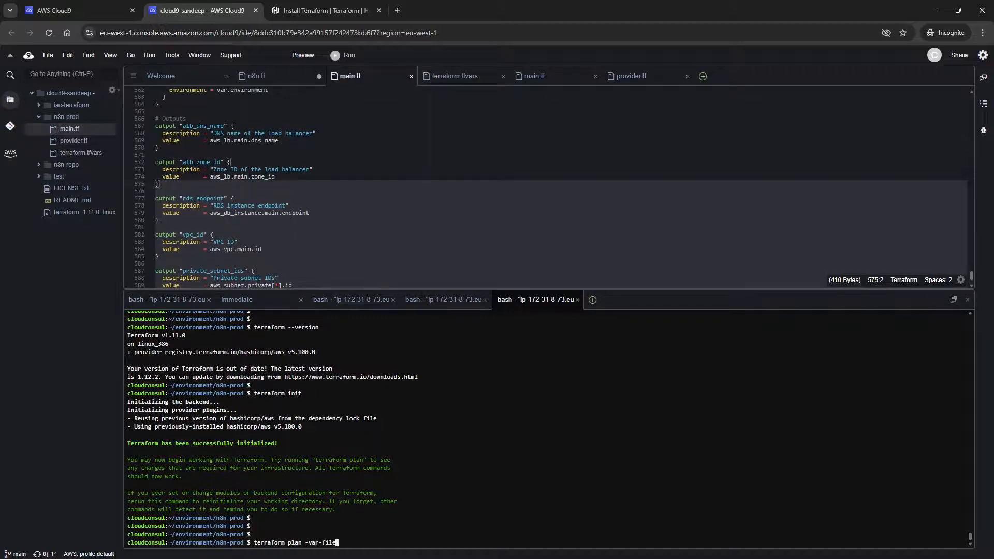
type("=")
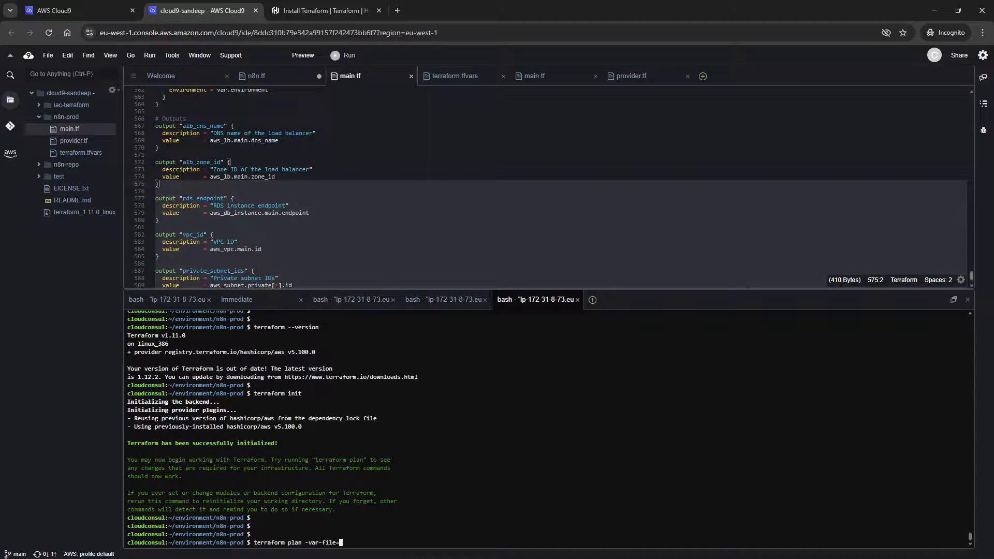
type("te")
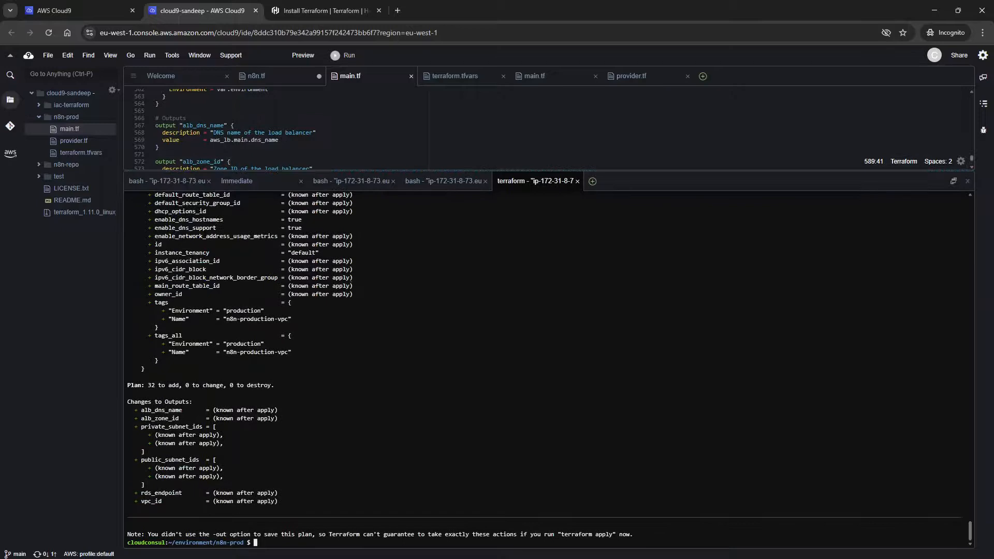
type("terraform")
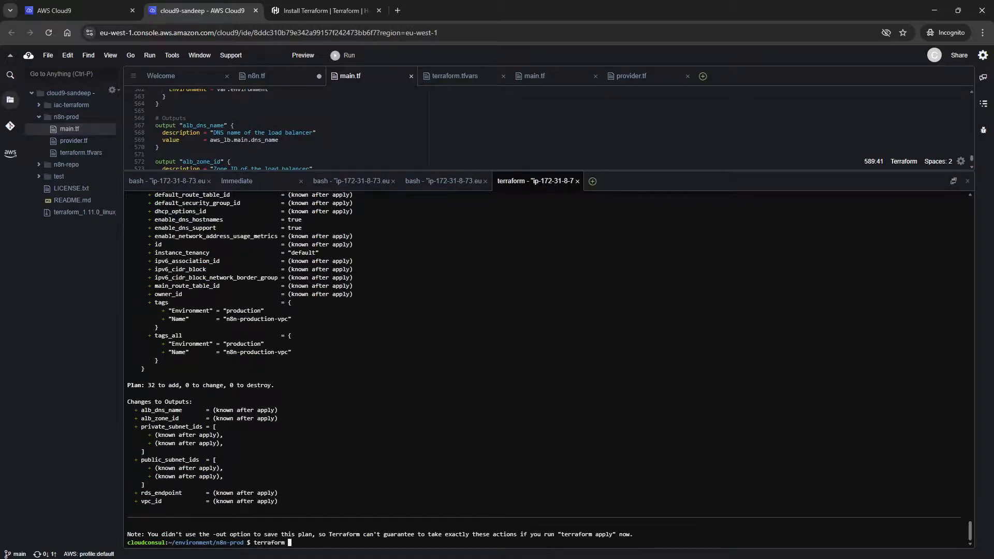
type("apply")
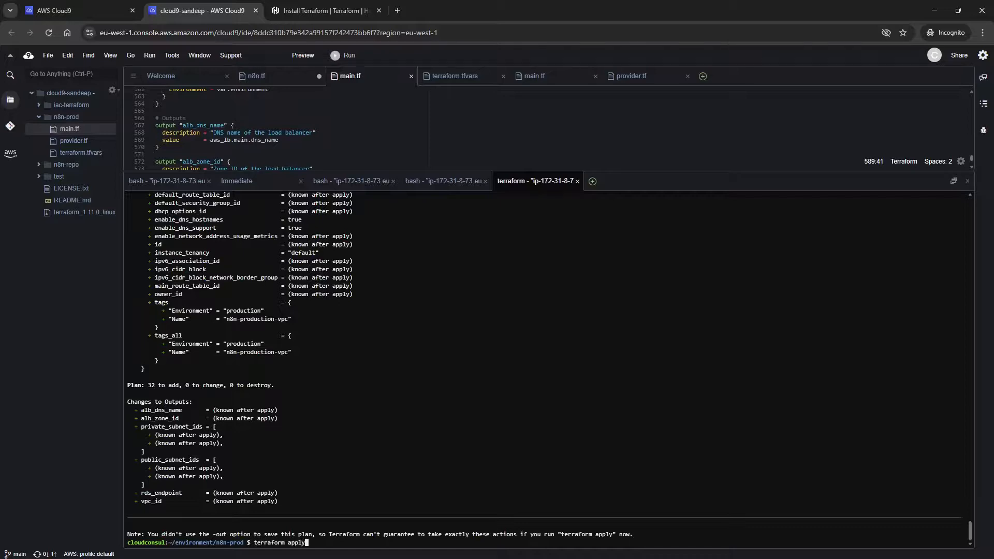
- Run terraform apply, answer yes at the prompt, and wait for 32 resources added with ALB outputs
type("terraform plan -var-file=terraform.tfvars")
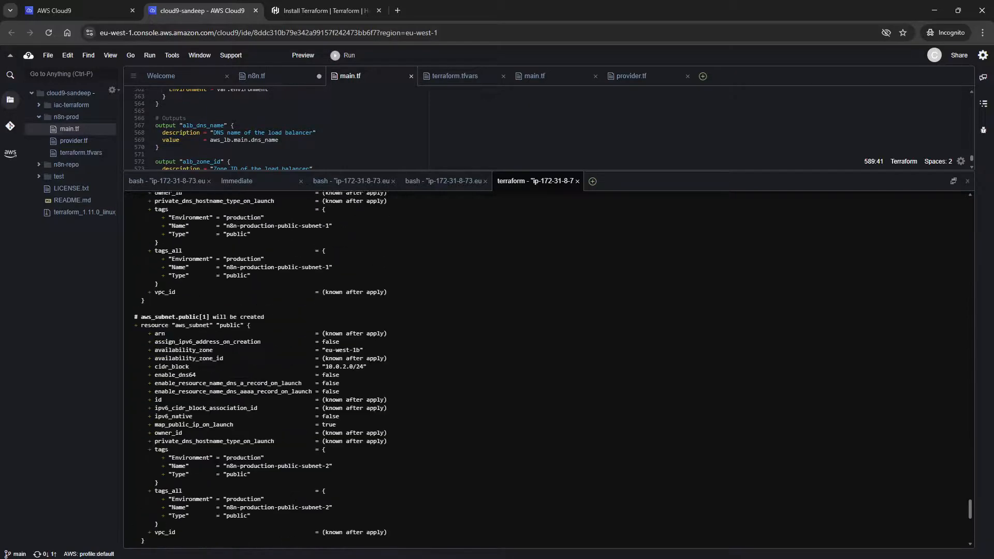
scroll("down", 3)
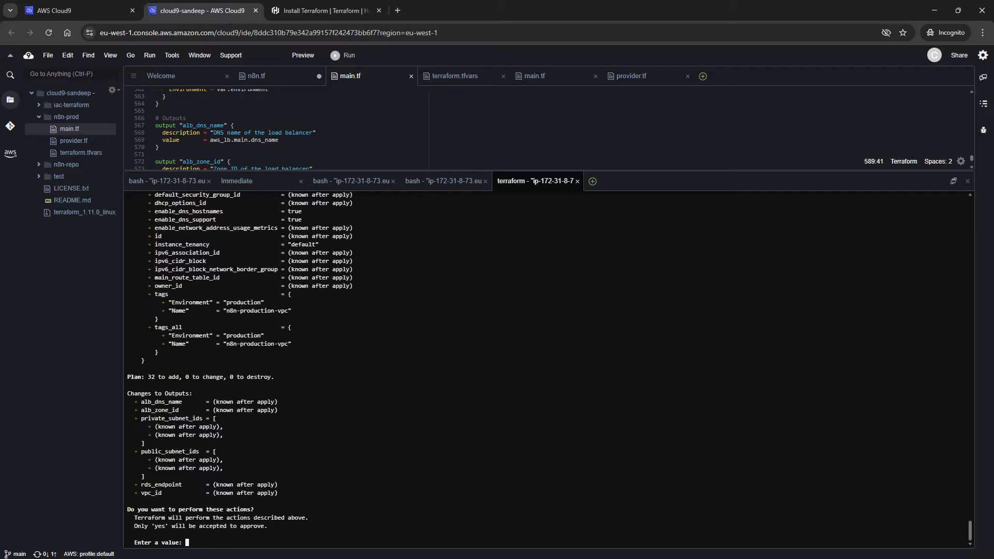
type("yes")
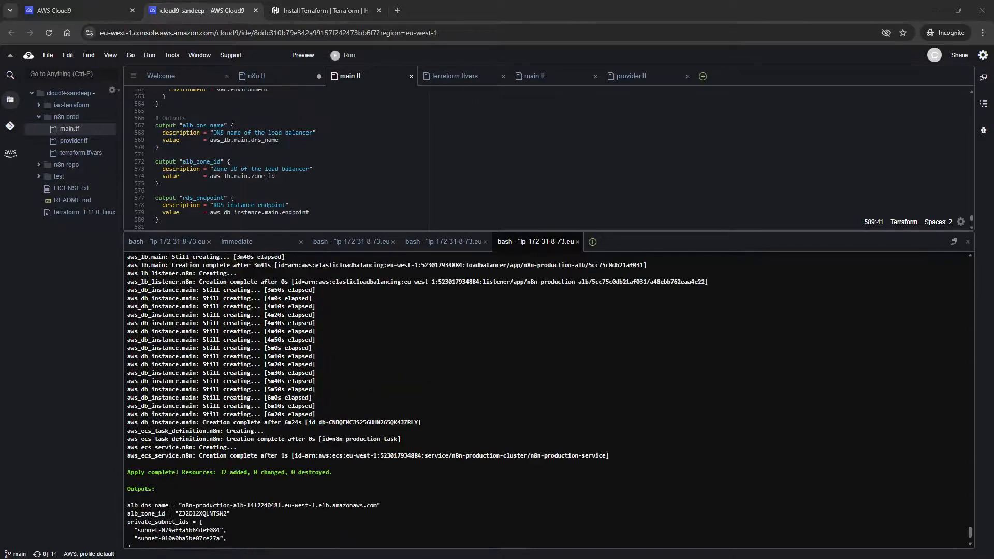
scroll("down", 3)
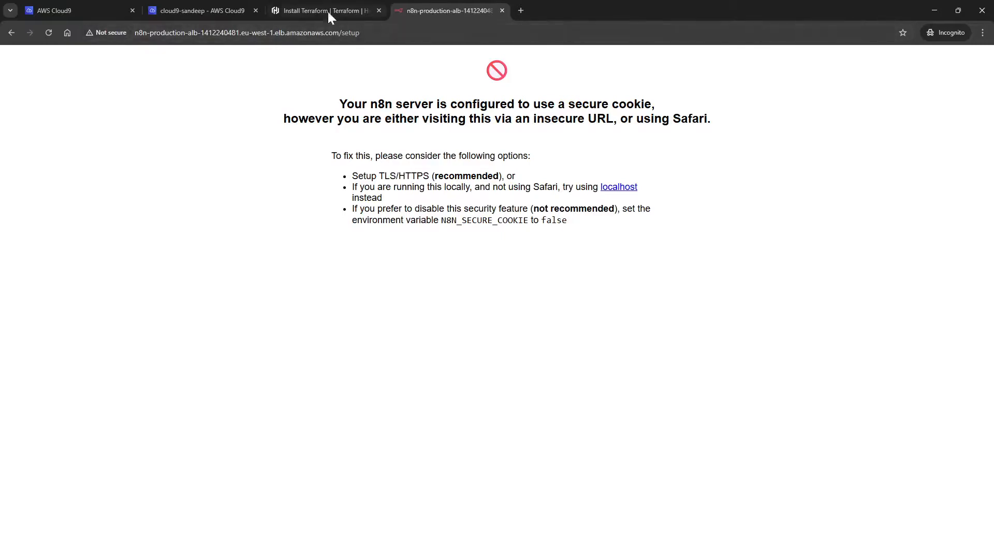
- Leave the n8n secure-cookie error page for another Chrome tab
left_click(199, 11)
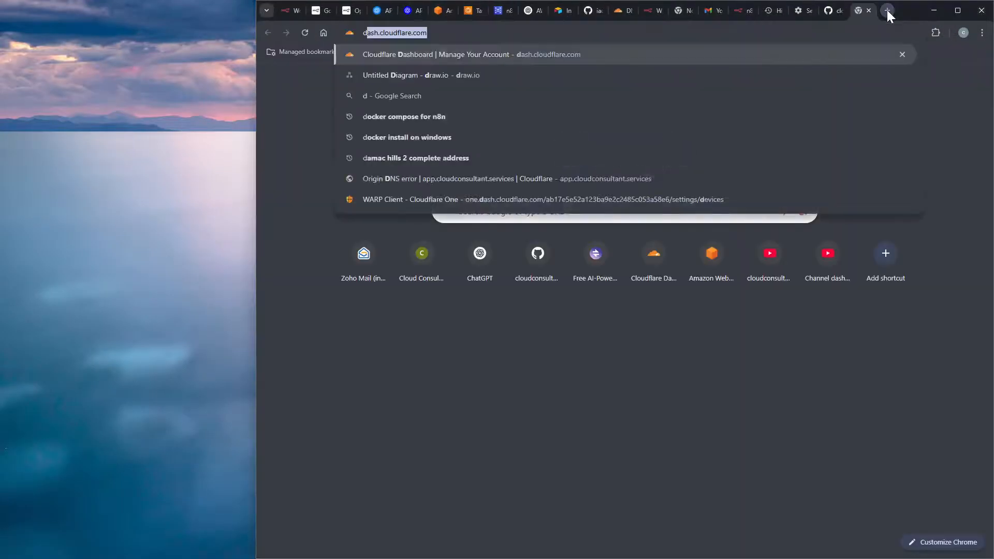
- In Cloudflare DNS, add a proxied CNAME record 'agent' targeting the n8n production ALB DNS name
key("Enter")
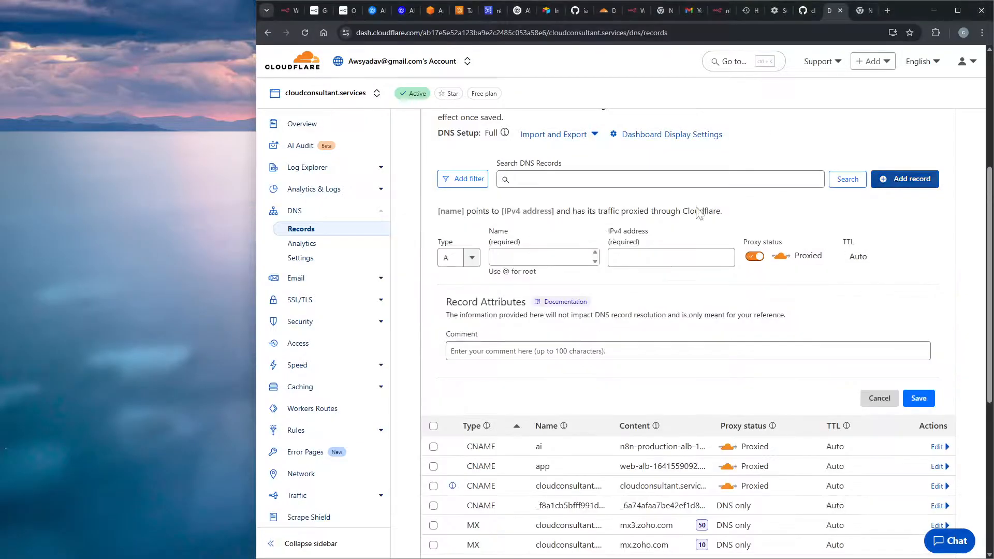
left_click(456, 257)
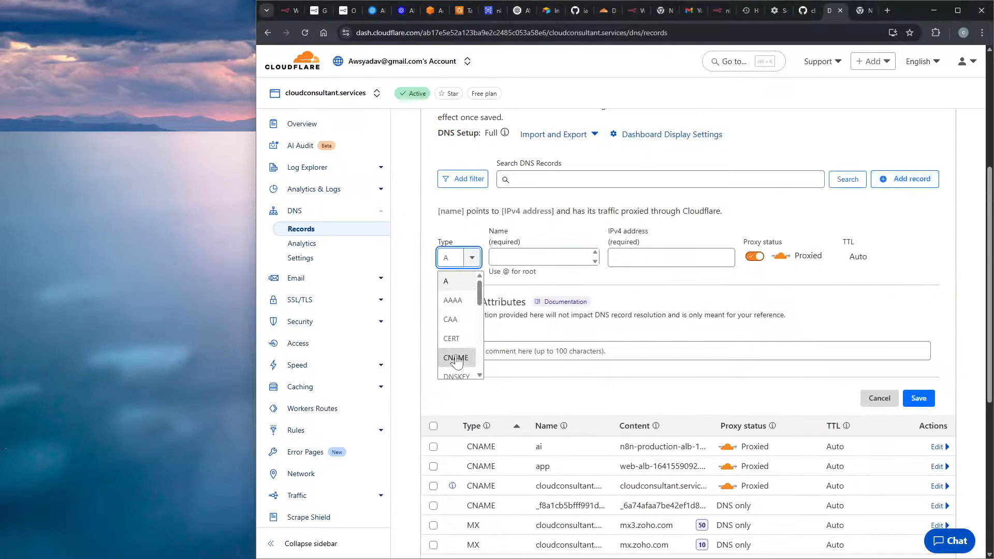
left_click(455, 357)
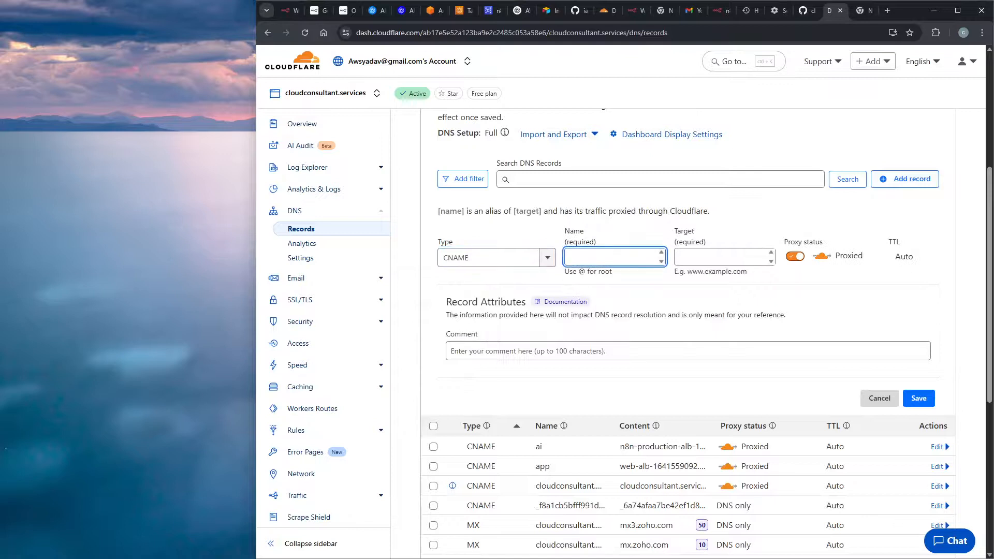
type("agne")
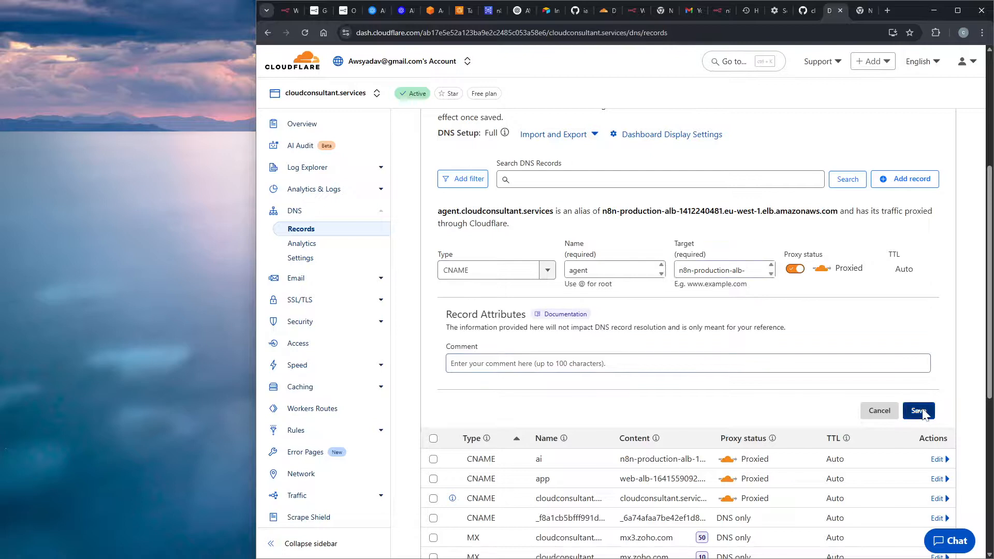
left_click(918, 410)
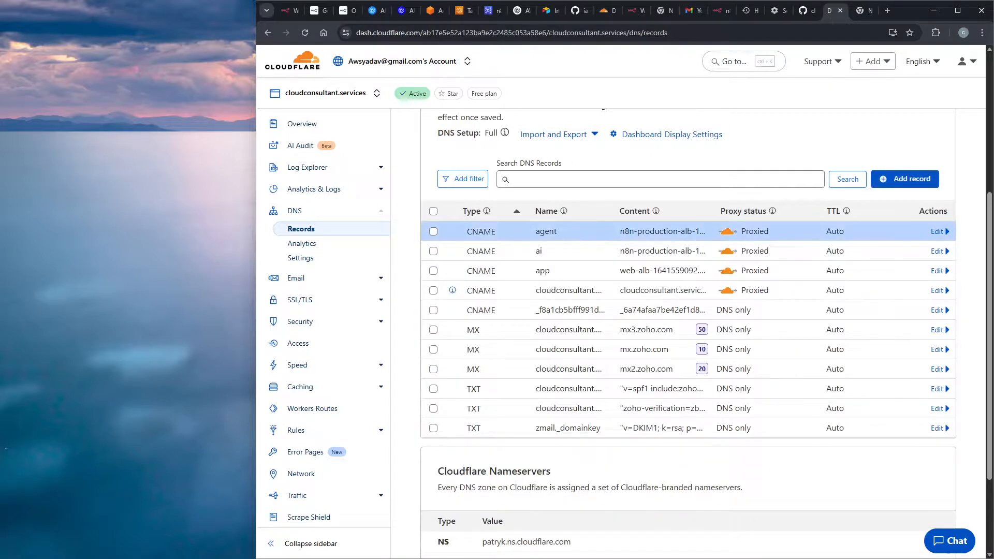
left_click(887, 10)
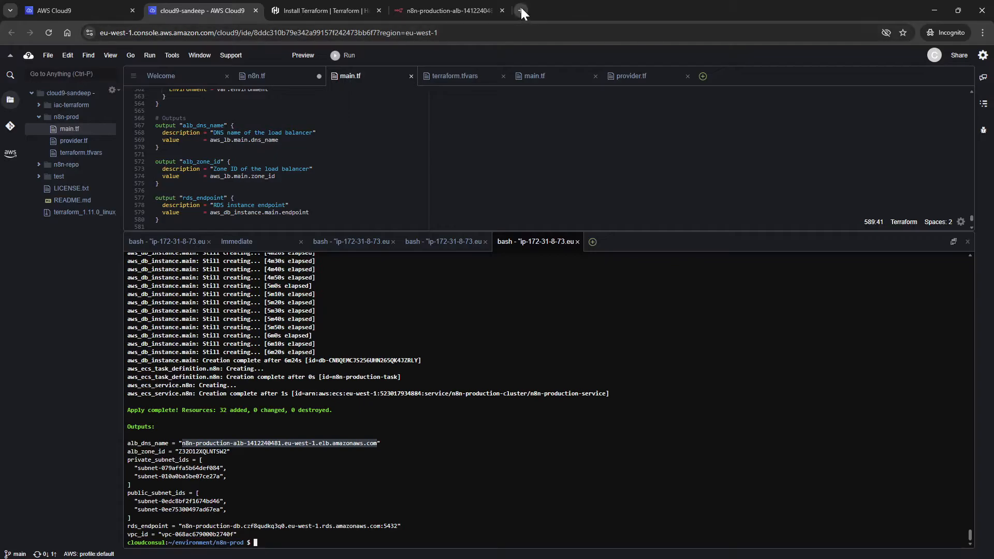
- Load agent.cloudconsultant.services in the incognito tab to reach the n8n setup form
type("agent")
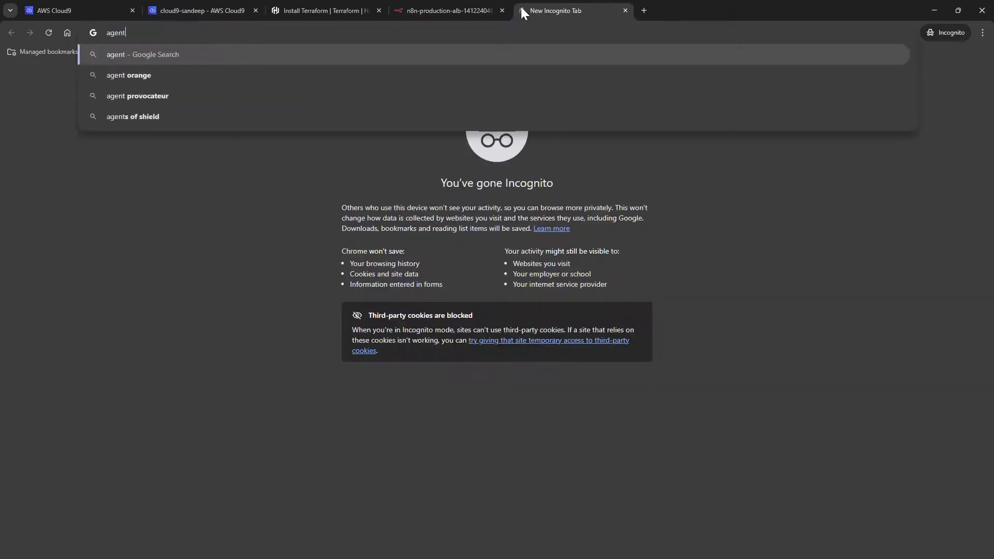
type("cloudconsultant.services")
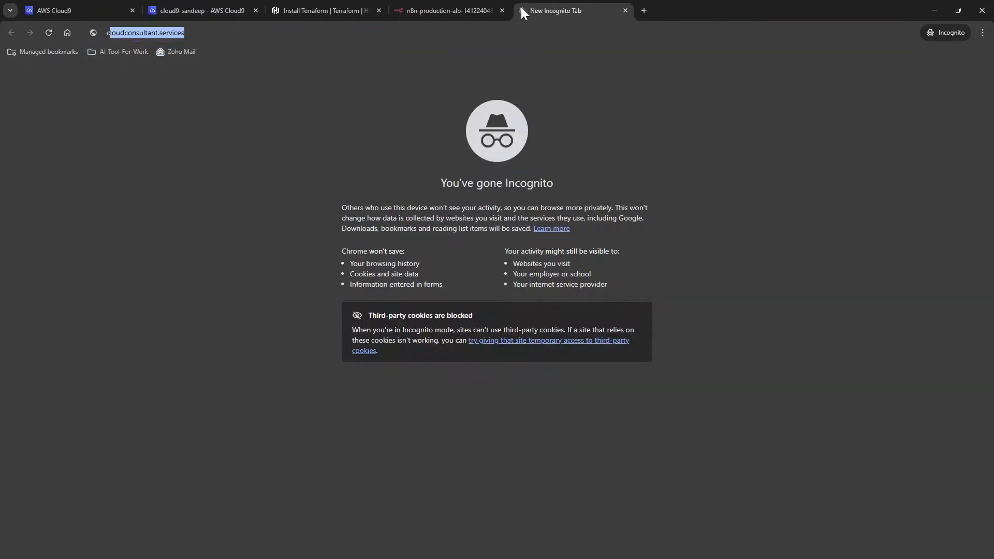
left_click(146, 32)
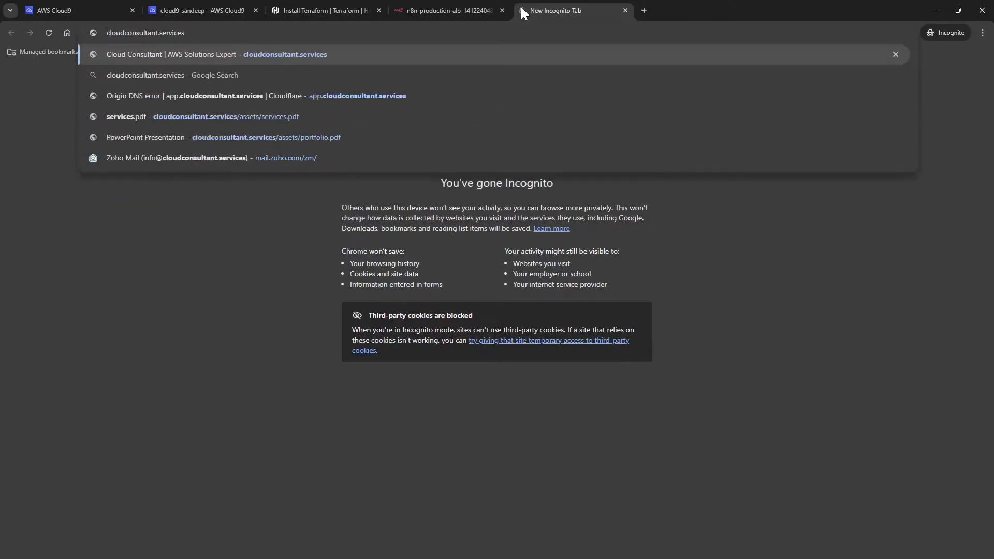
type("agent.cloudconsultant.services")
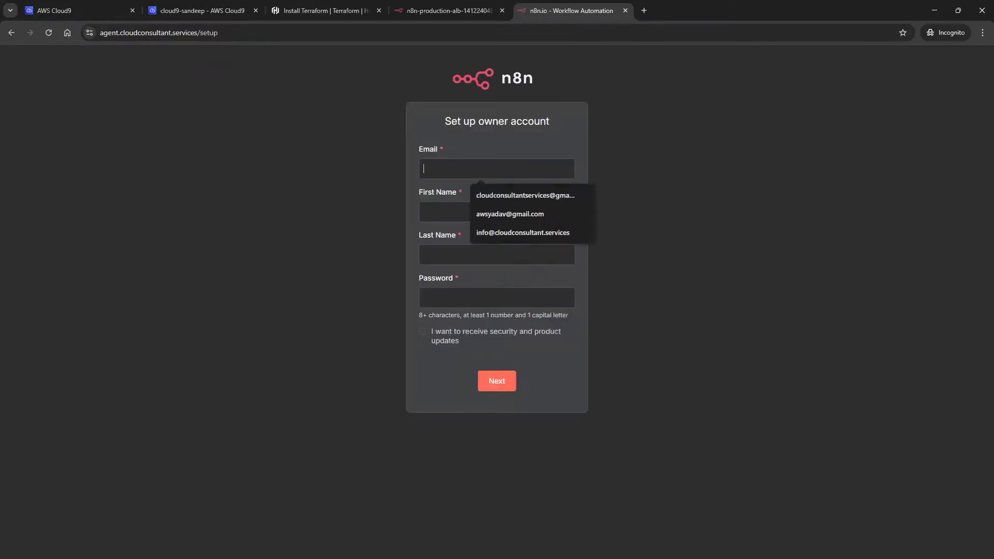
left_click(496, 381)
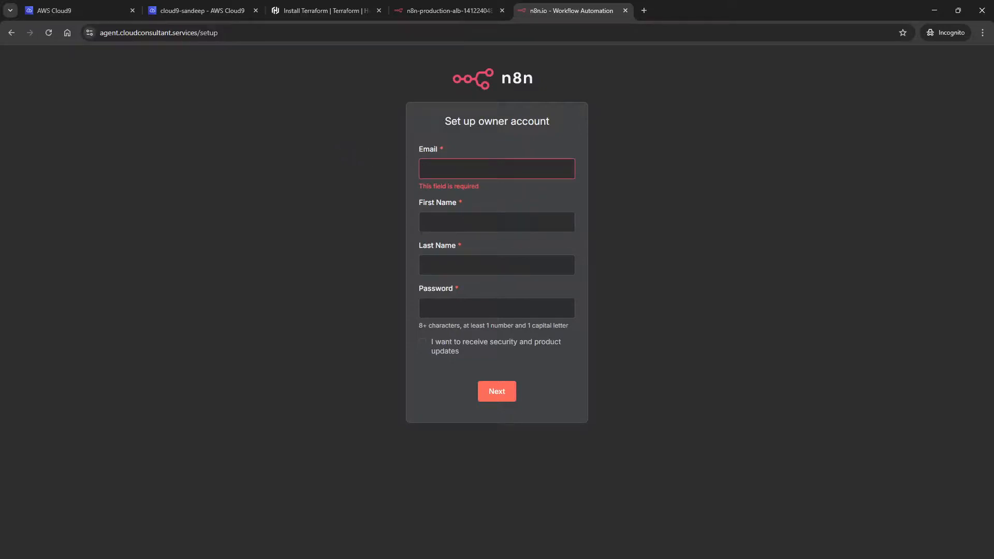
mouse_move(402, 173)
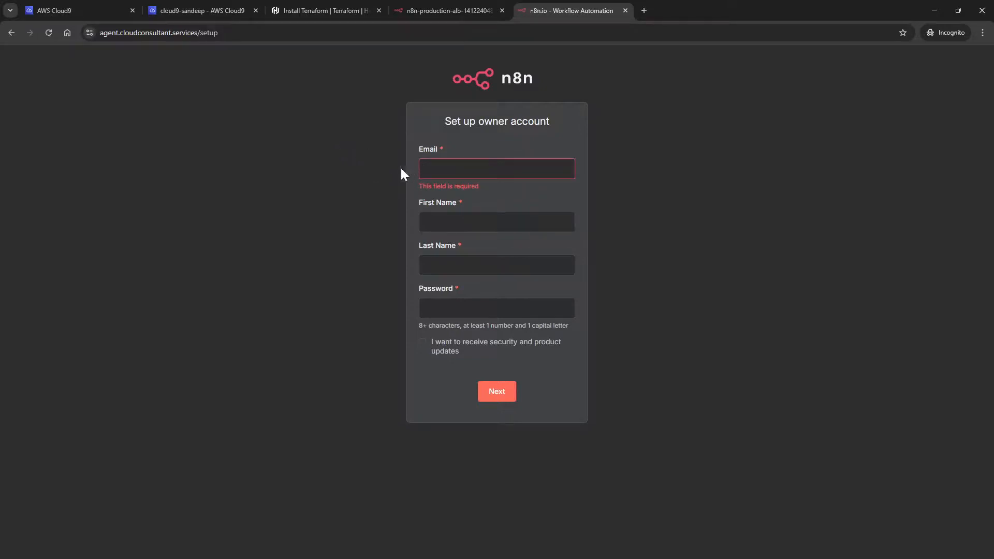
left_click(496, 168)
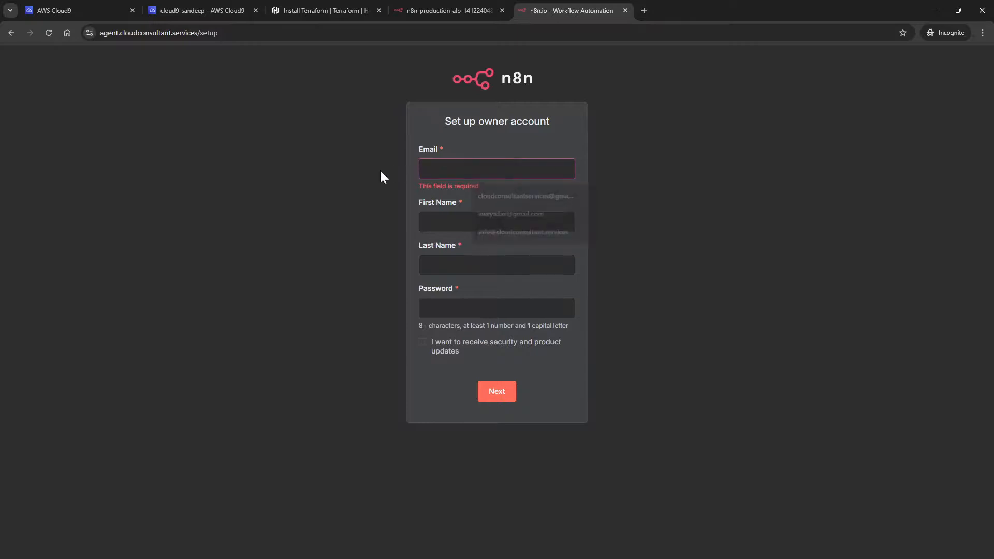
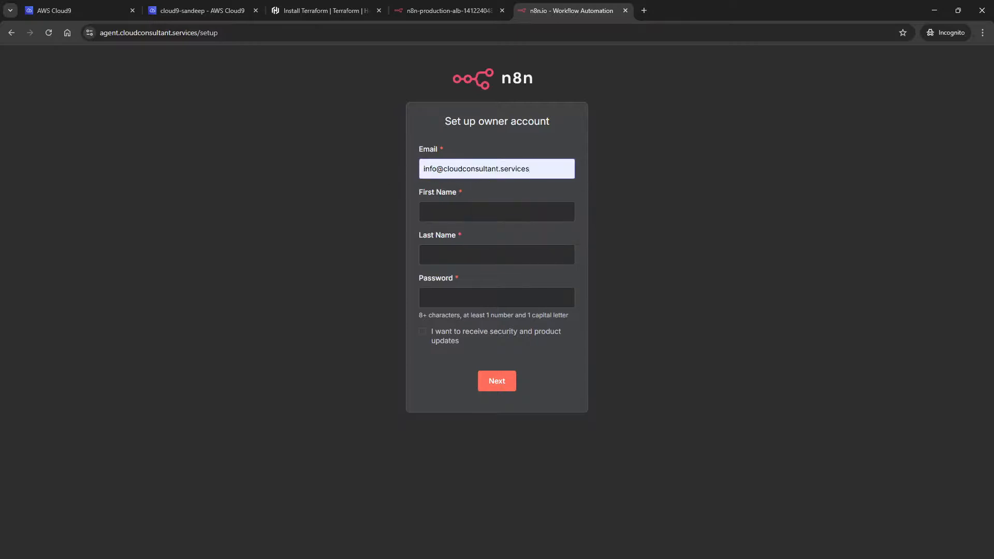
left_click(496, 211)
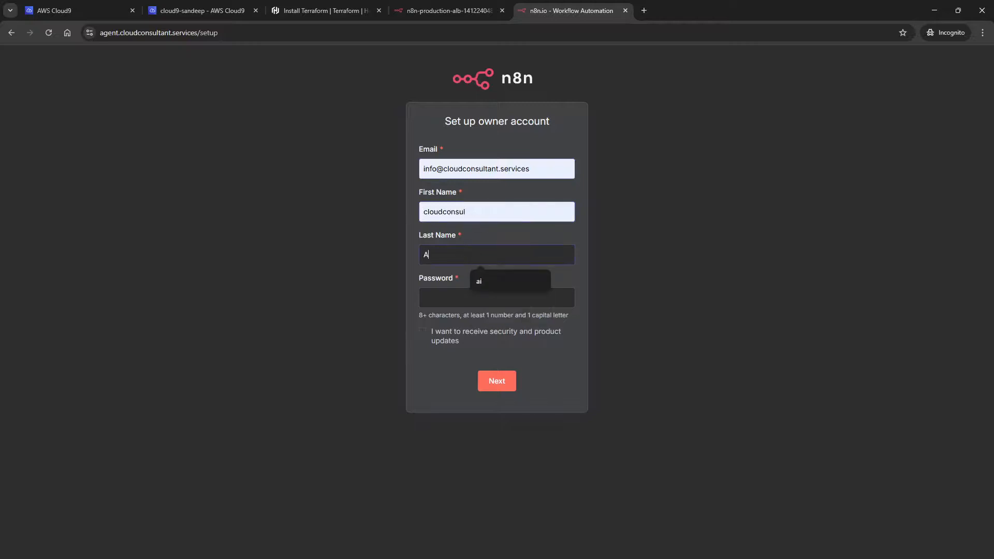
left_click(496, 297)
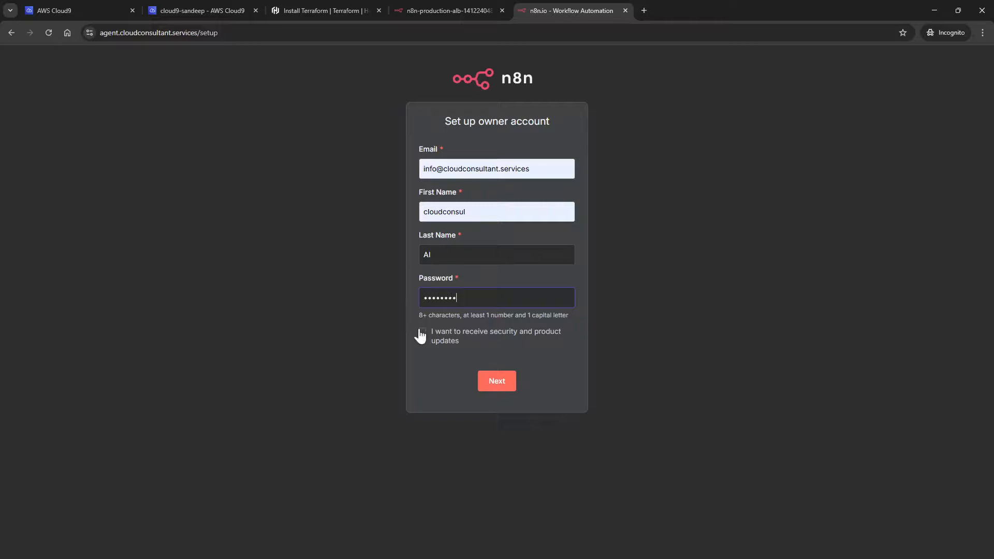
left_click(422, 331)
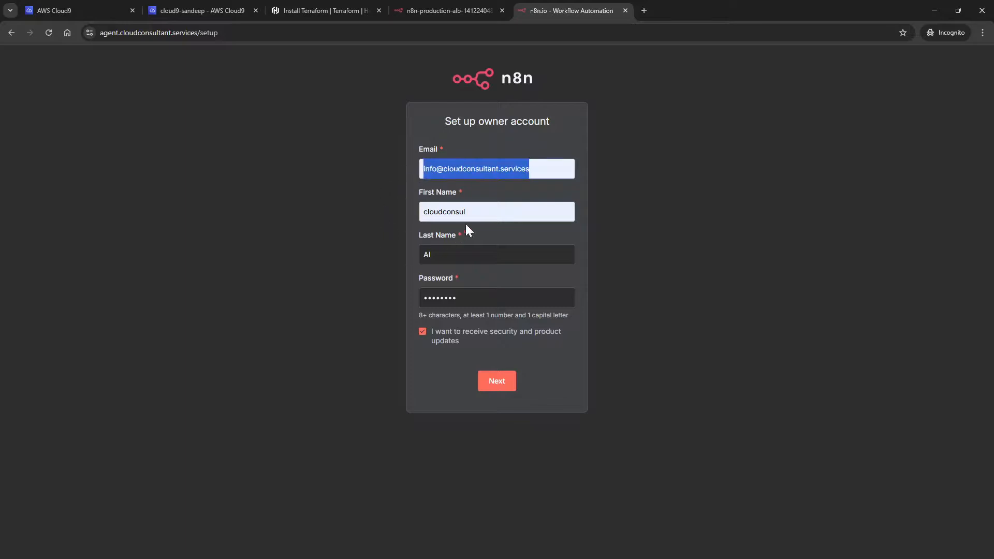
mouse_move(512, 366)
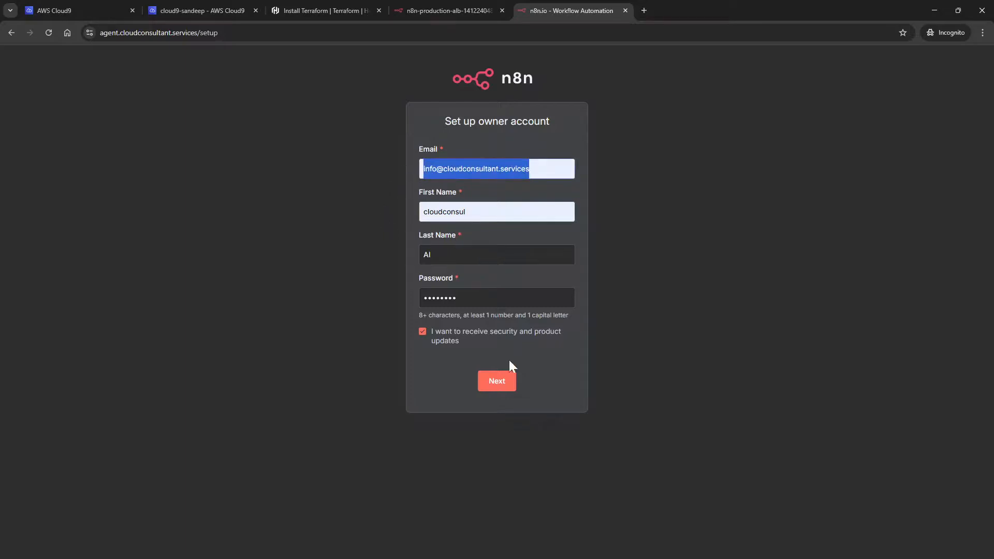
left_click(496, 381)
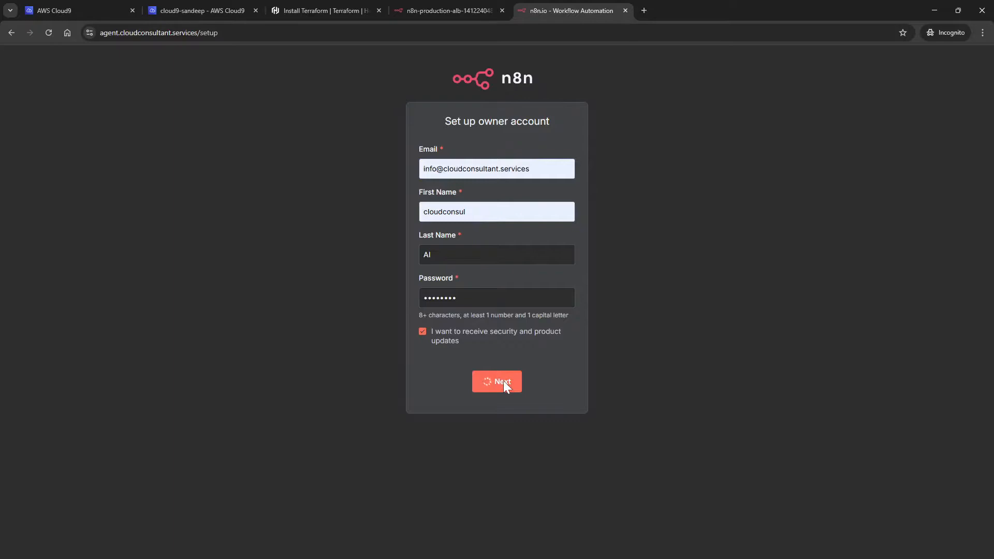
- Get past the Customize survey and request the free license key, landing on the workflows Overview
left_click(496, 381)
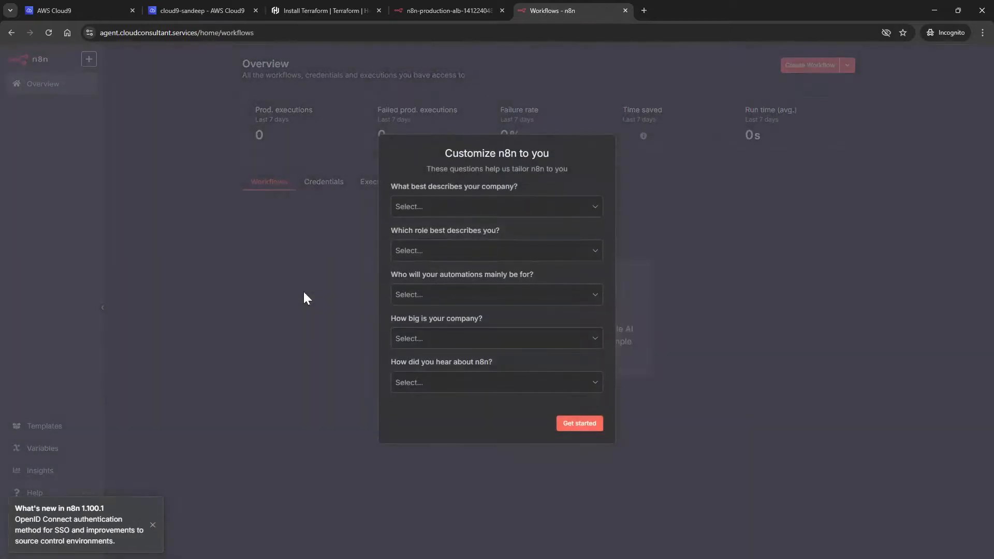
left_click(578, 422)
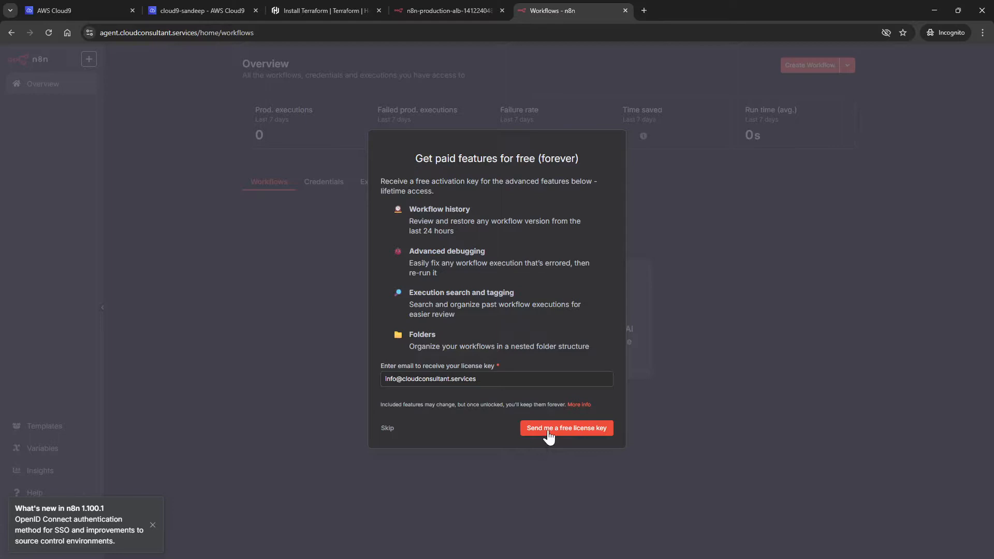
mouse_move(505, 427)
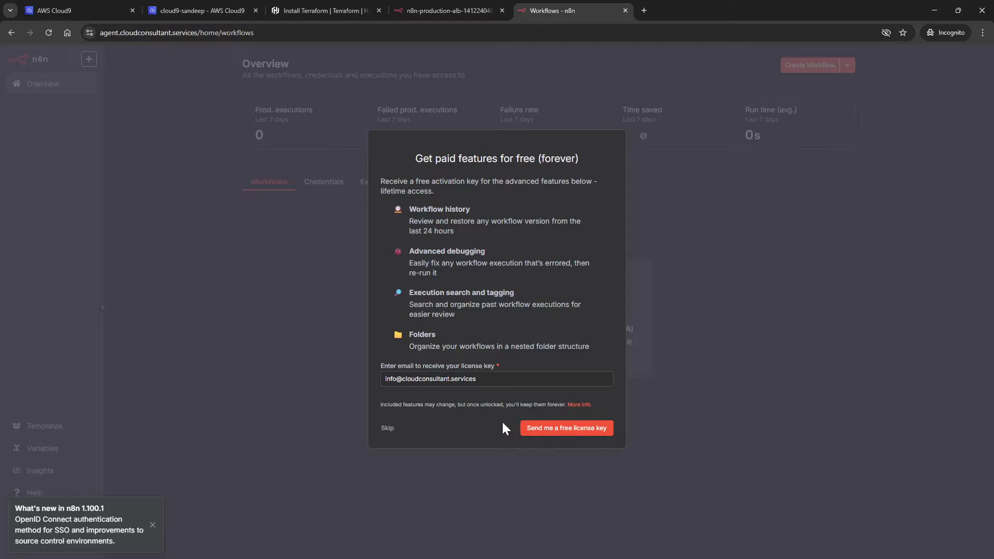
mouse_move(547, 394)
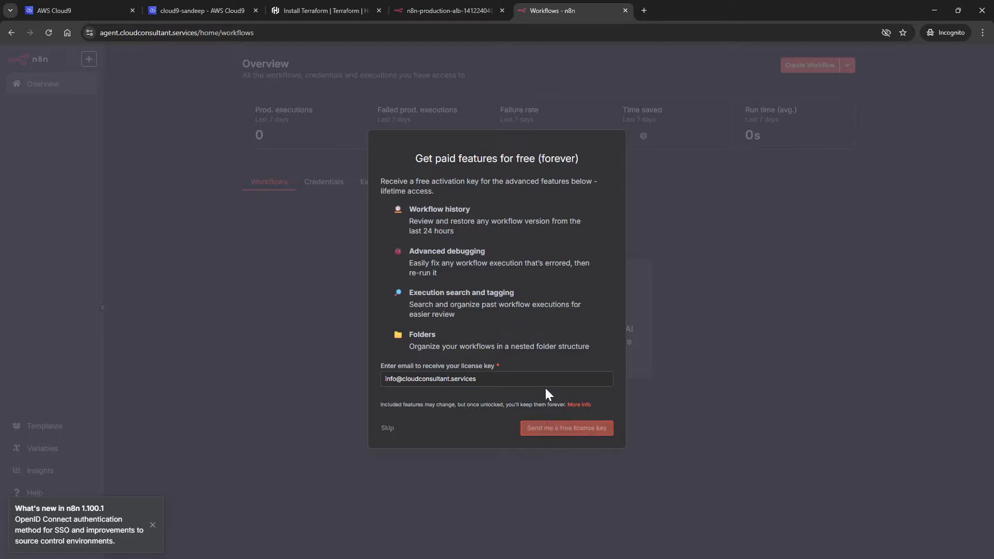
left_click(565, 427)
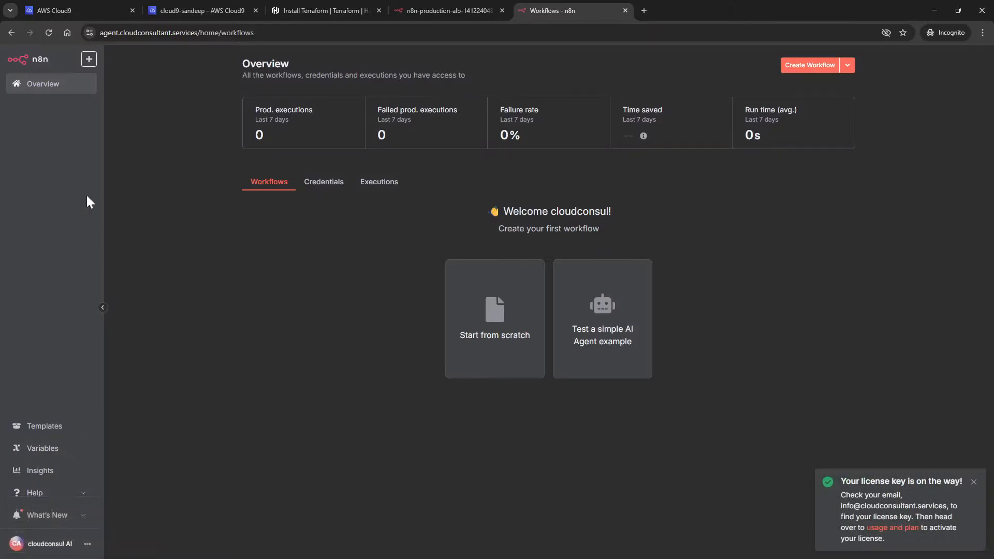
mouse_move(61, 547)
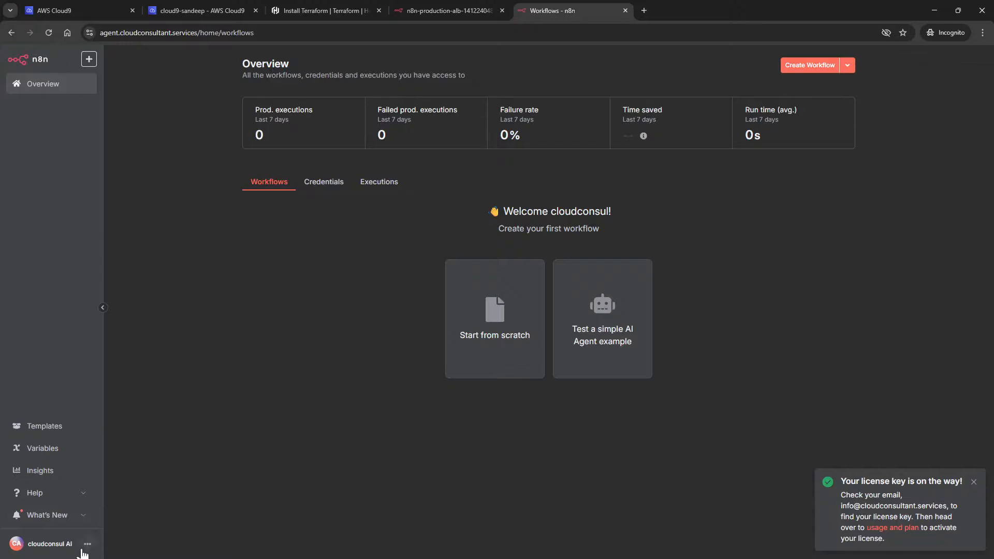
- In Settings > Usage and plan, cancel the activation key prompt, confirm Community Edition, and view plans
left_click(87, 543)
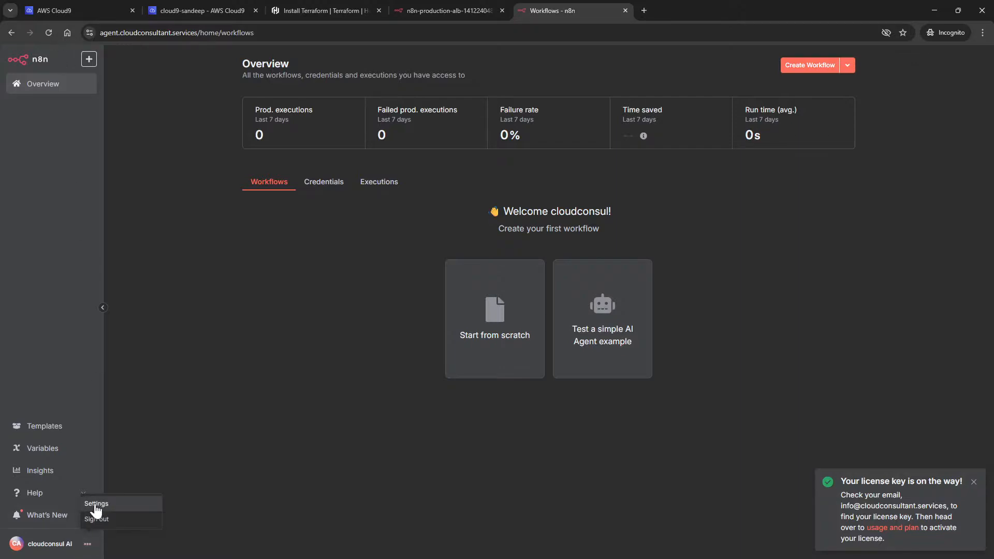
left_click(96, 504)
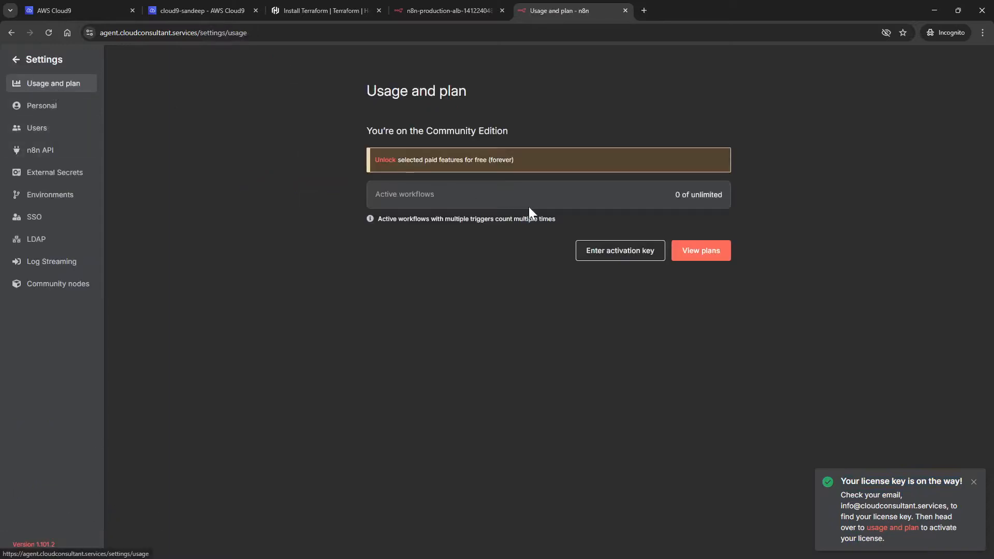
left_click(619, 250)
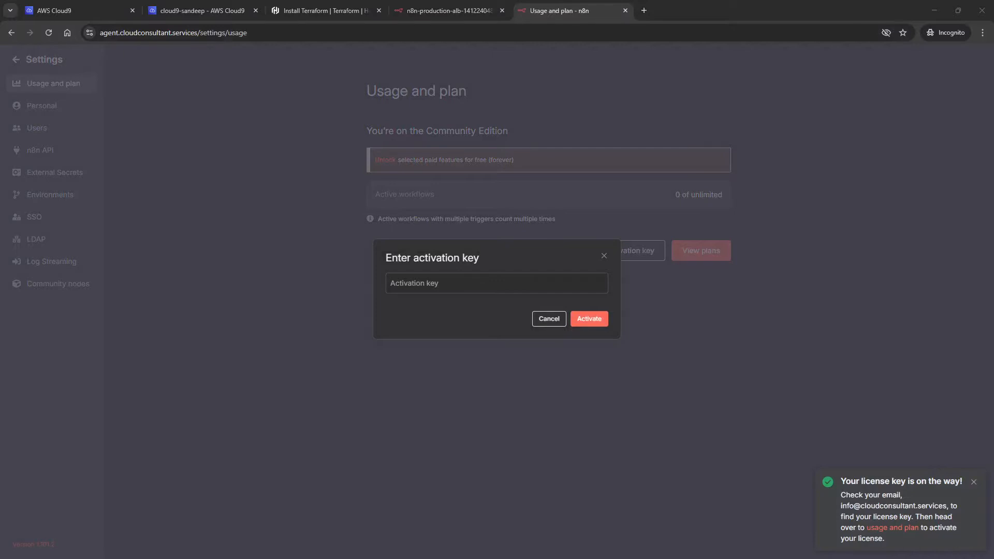
left_click(547, 319)
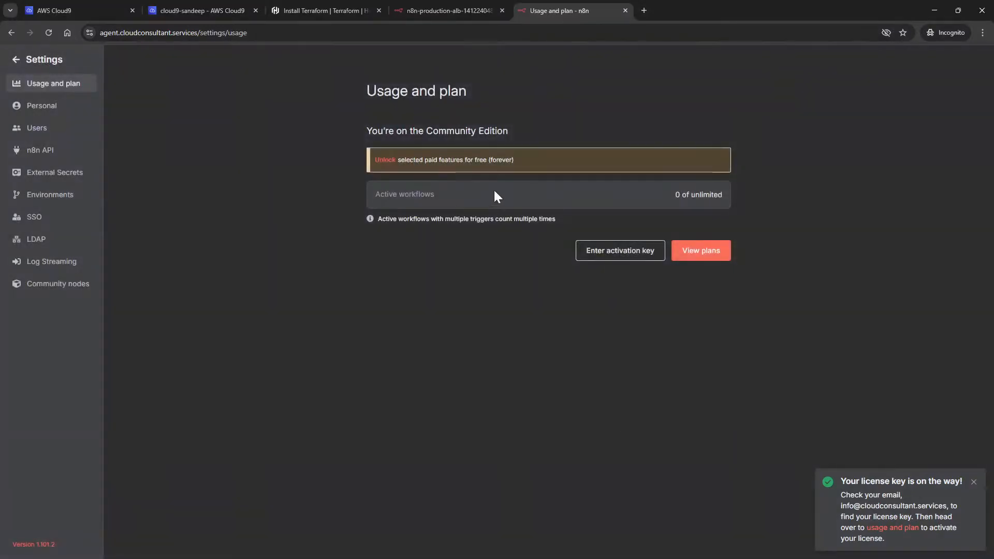
double_click(465, 130)
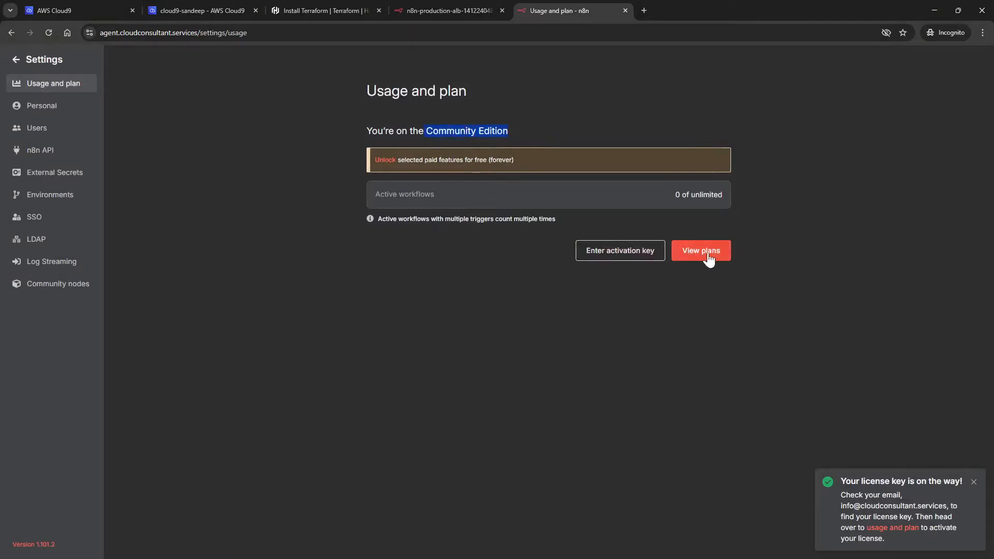
left_click(699, 250)
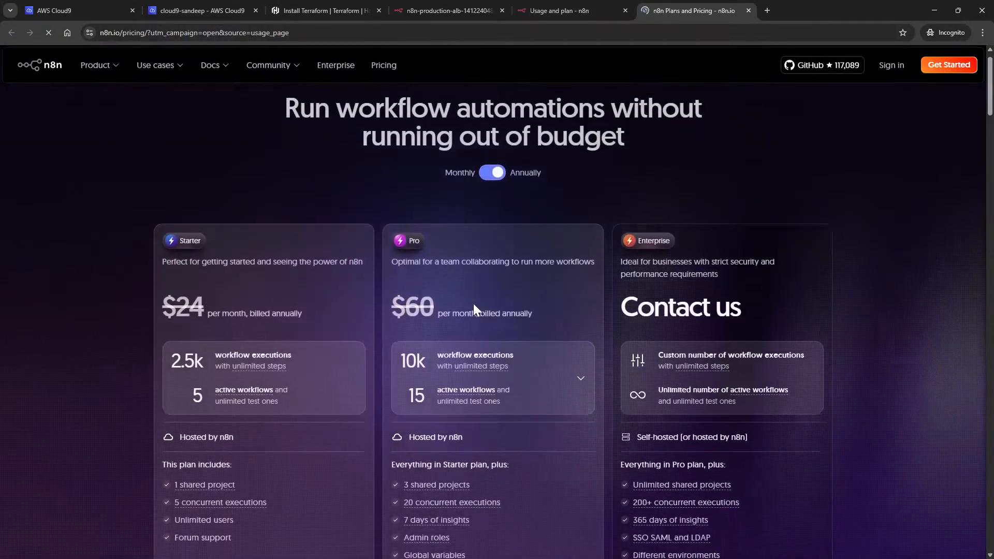
- Scroll through the Starter, Pro and Enterprise plan cards, then return to the n8n instance tab
scroll("down", 3)
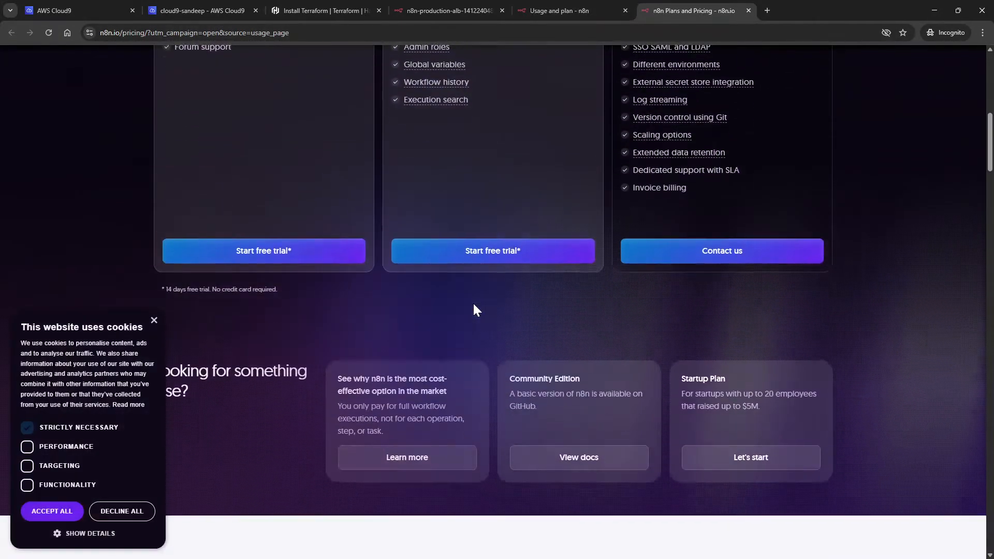
scroll("down", 3)
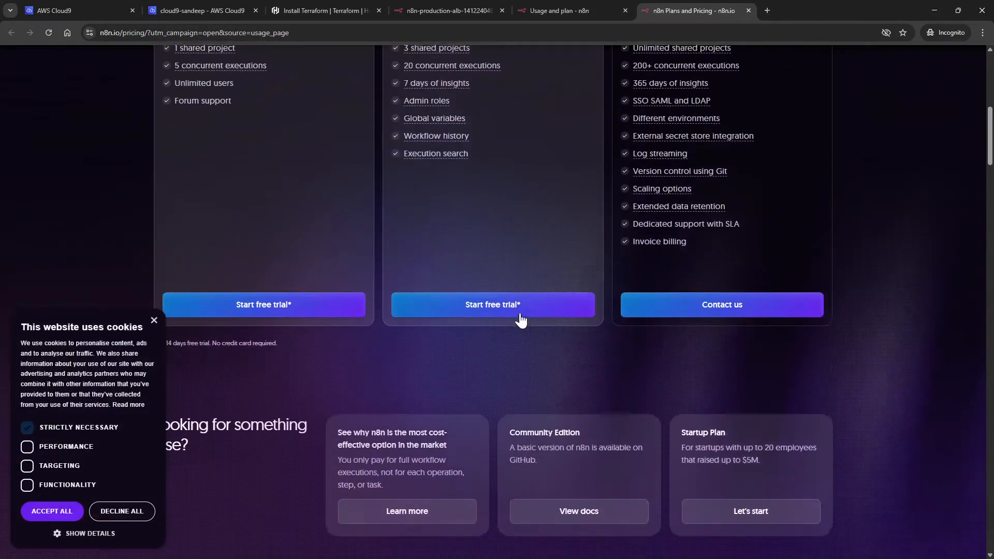
left_click(567, 11)
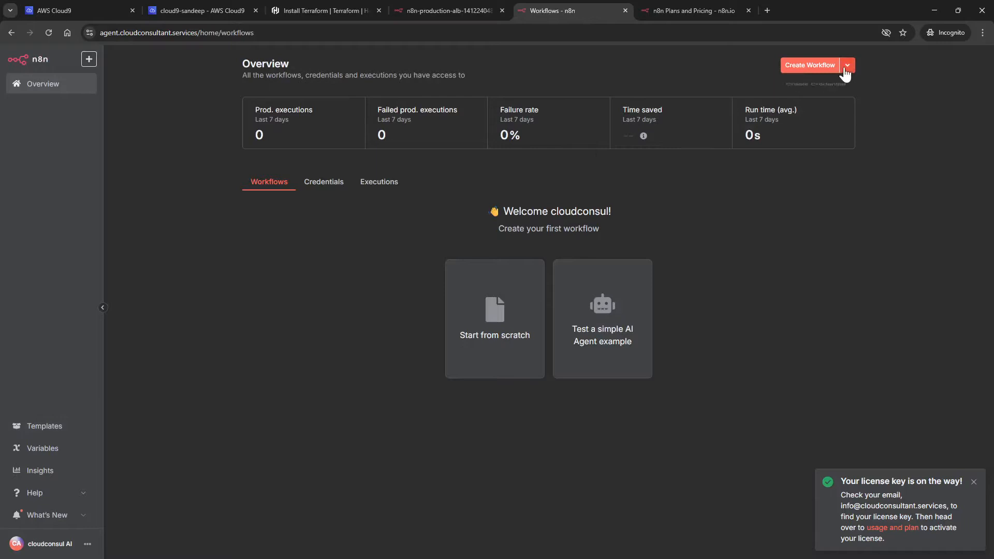
mouse_move(812, 74)
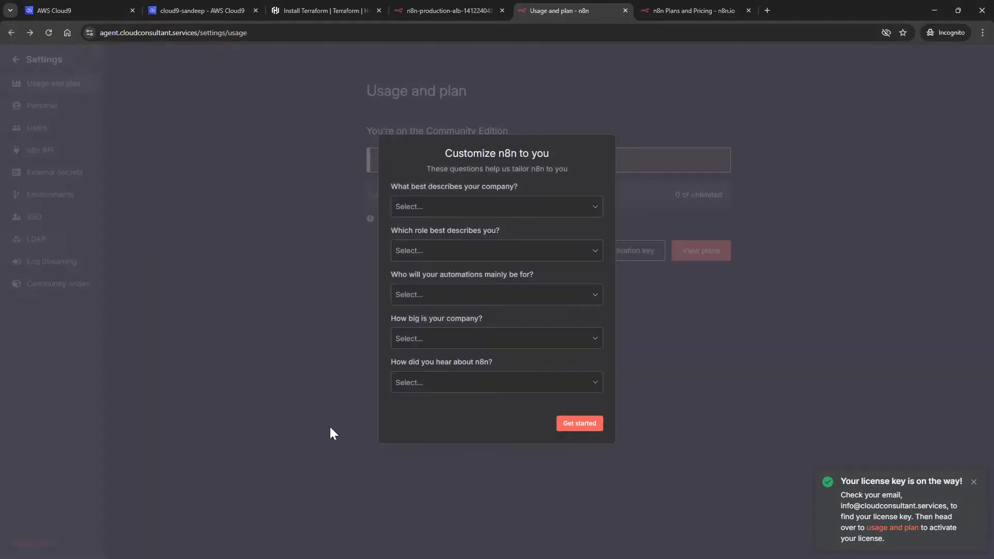
mouse_move(627, 426)
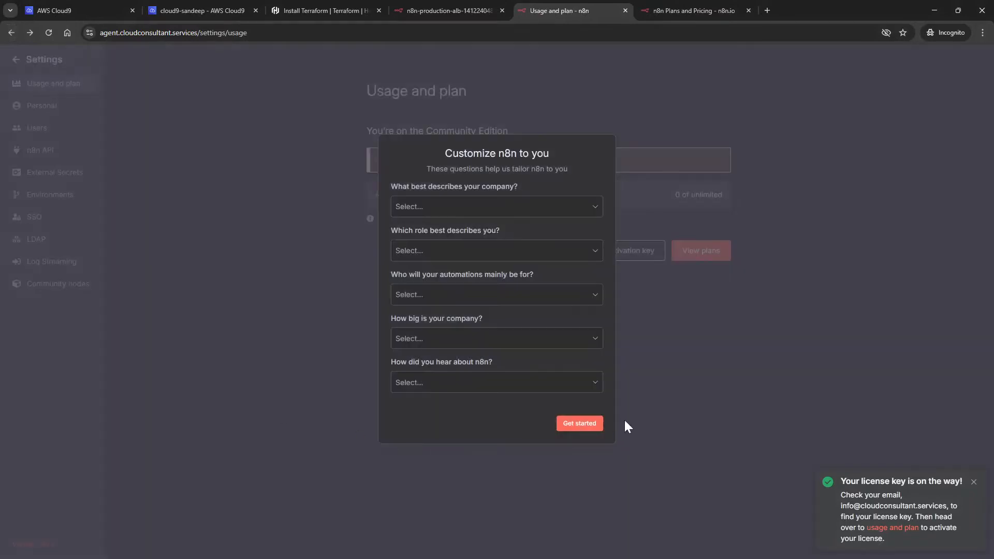
- Dismiss the customization survey and load the 'My first AI Agent' demo template, leaving without saving
left_click(578, 423)
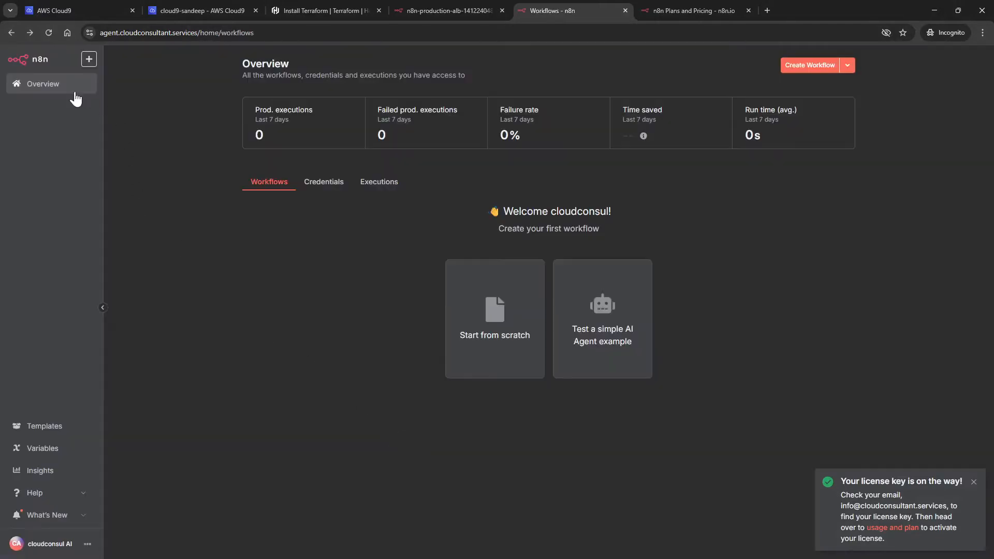
left_click(600, 318)
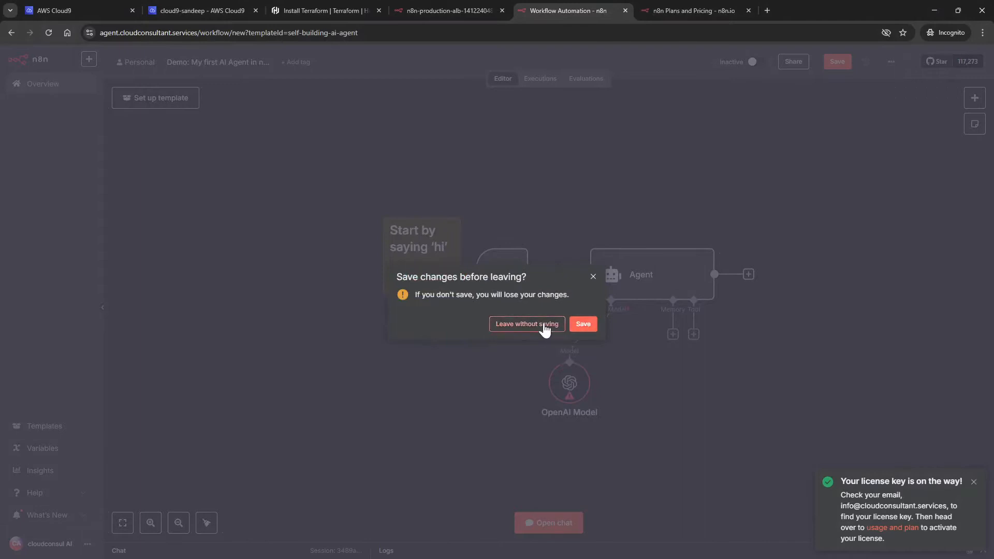
left_click(526, 324)
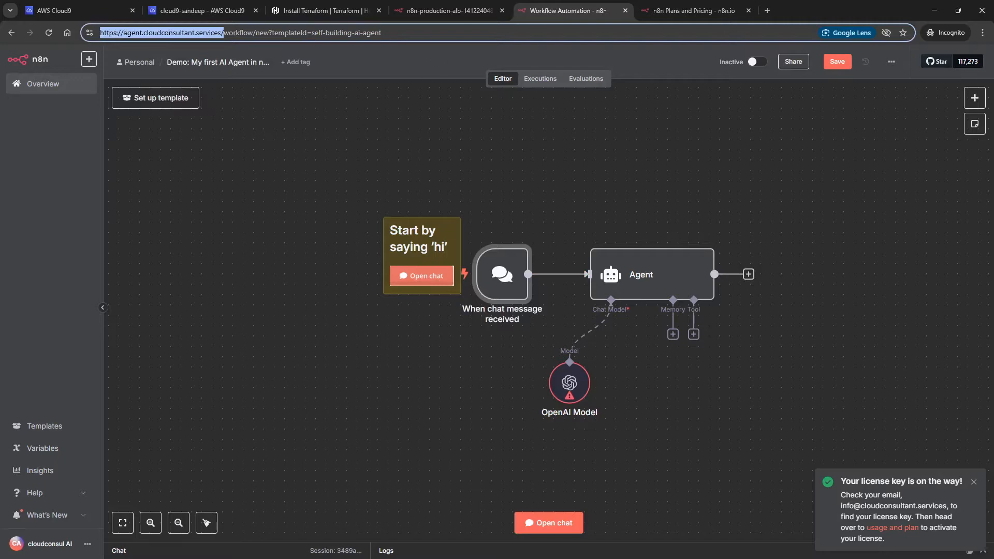
mouse_move(958, 10)
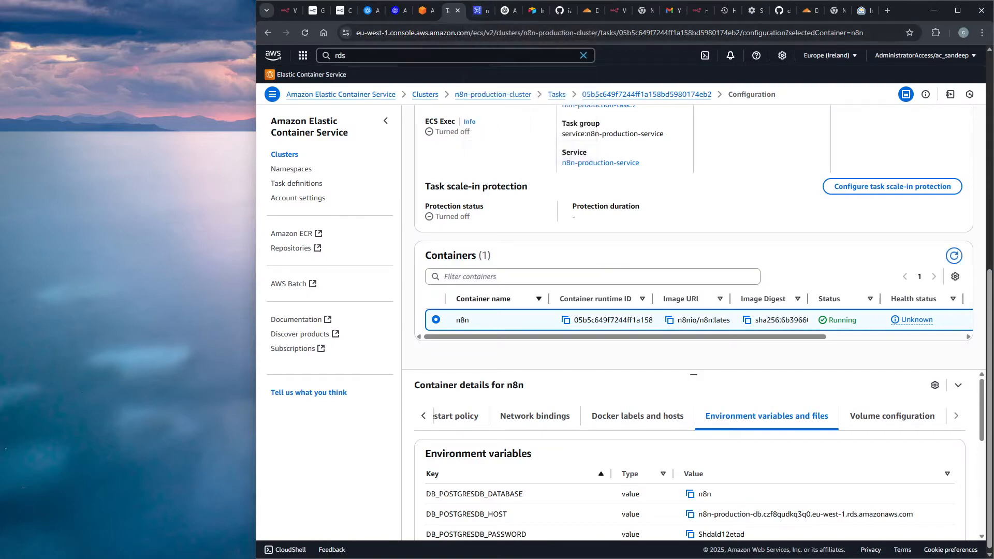
- Show n8n-production-cluster's running tasks, then search the console services for 'alb'
left_click(493, 94)
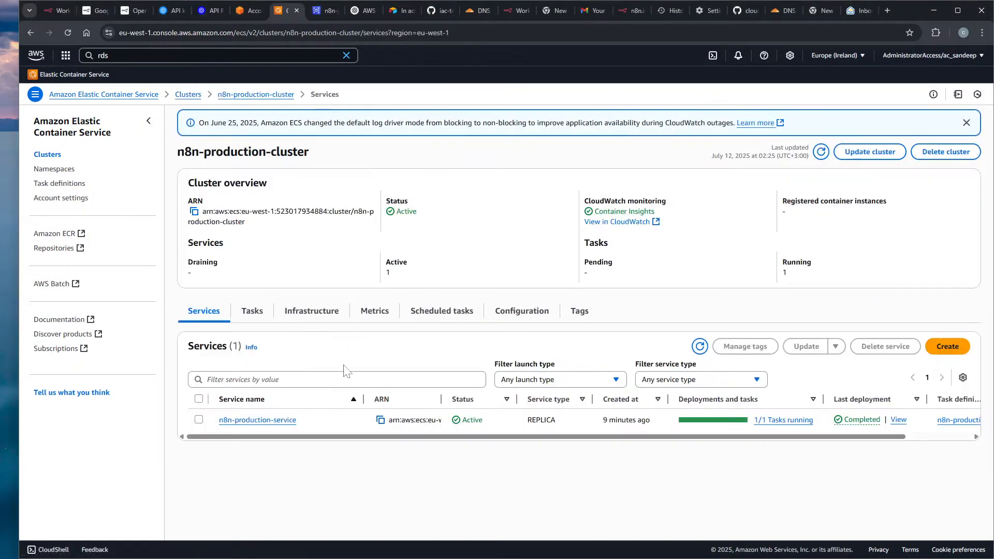
mouse_move(311, 14)
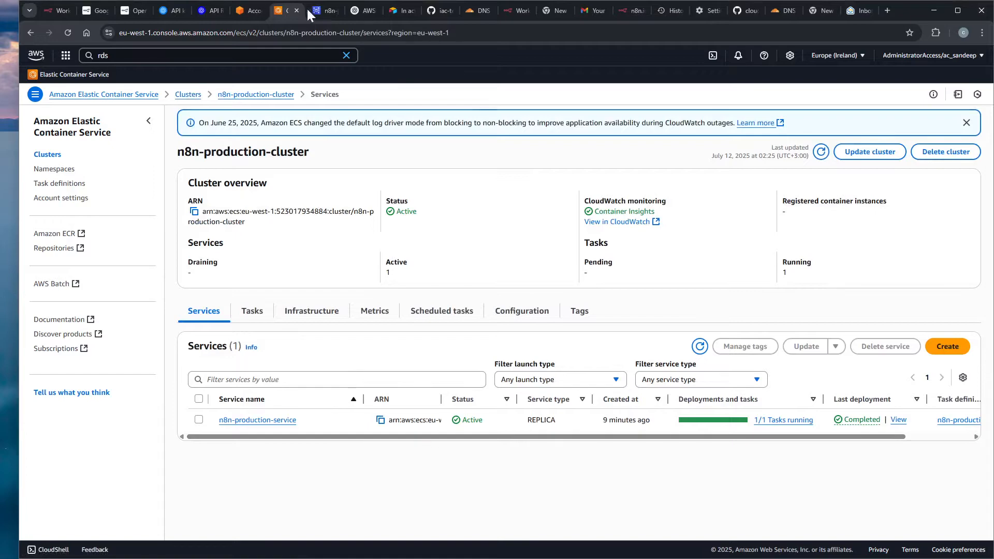
left_click(325, 10)
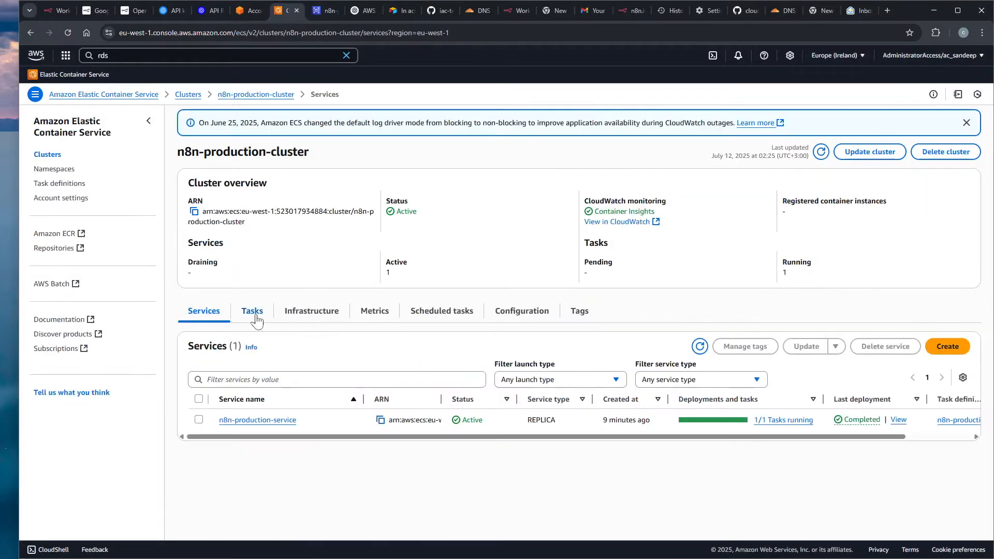
left_click(251, 311)
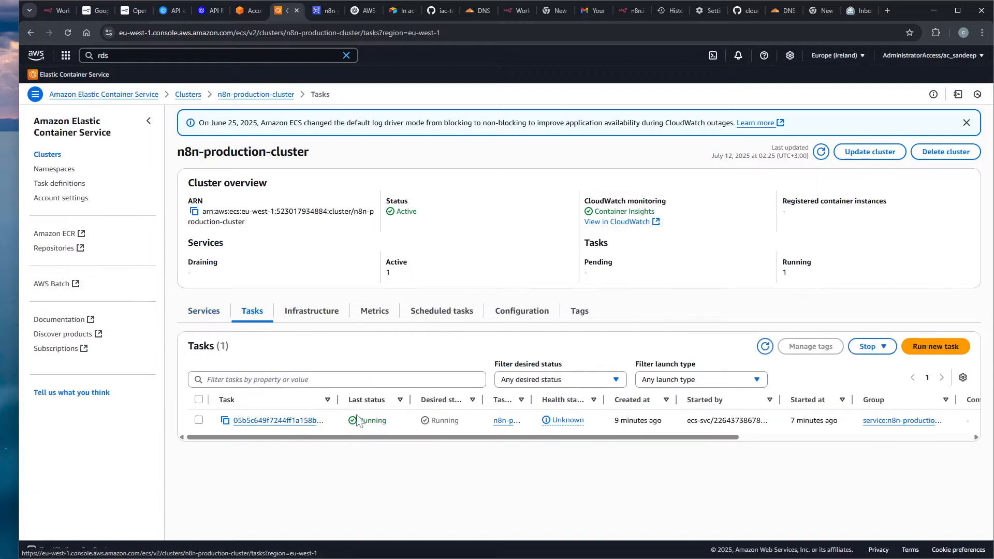
left_click(218, 55)
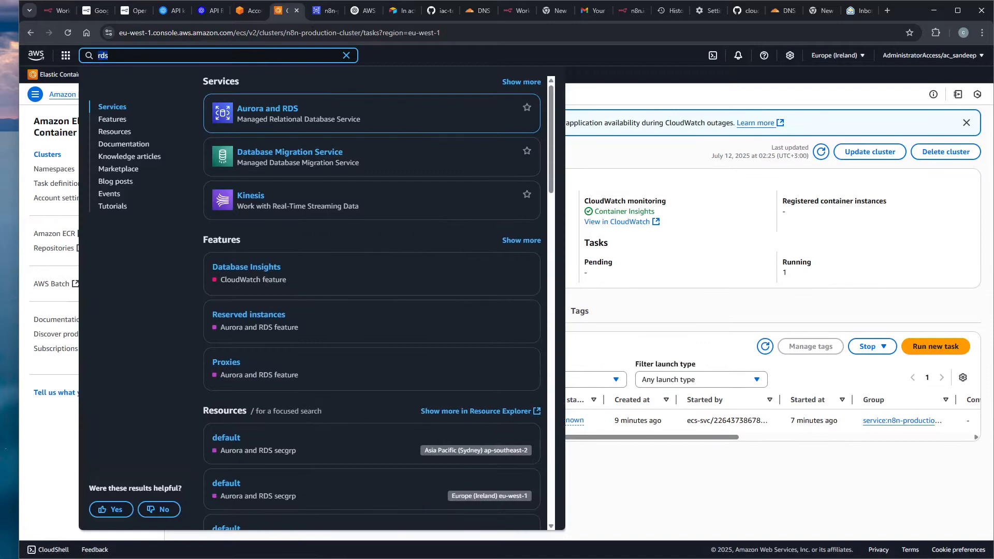
type("alb")
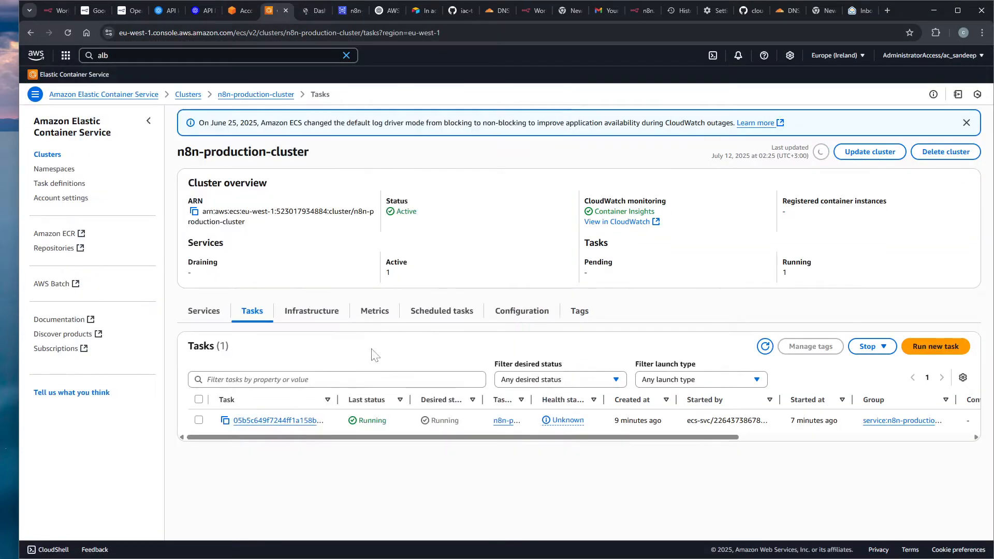
- View n8n-production-service's configuration and networking and go to its n8n-production-alb load balancer
left_click(204, 310)
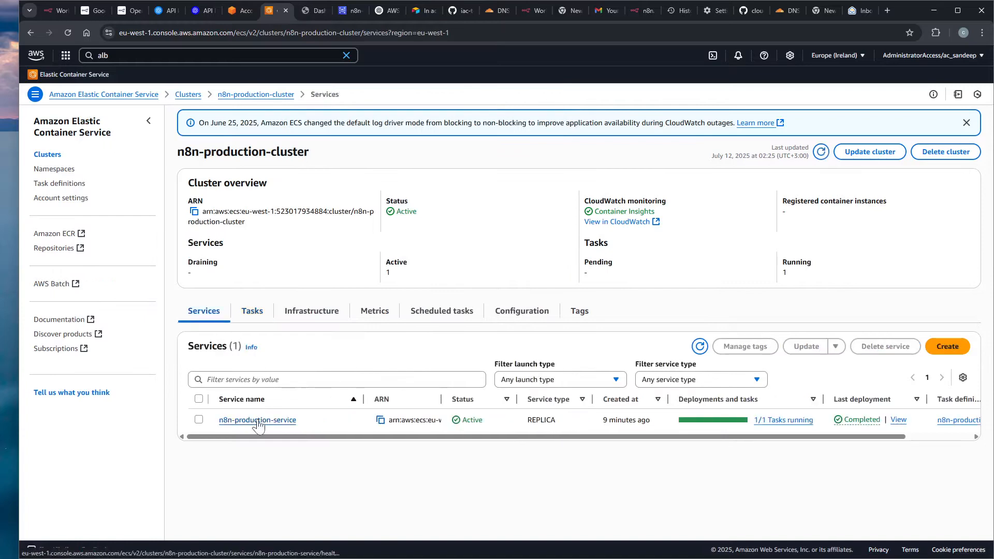
left_click(256, 420)
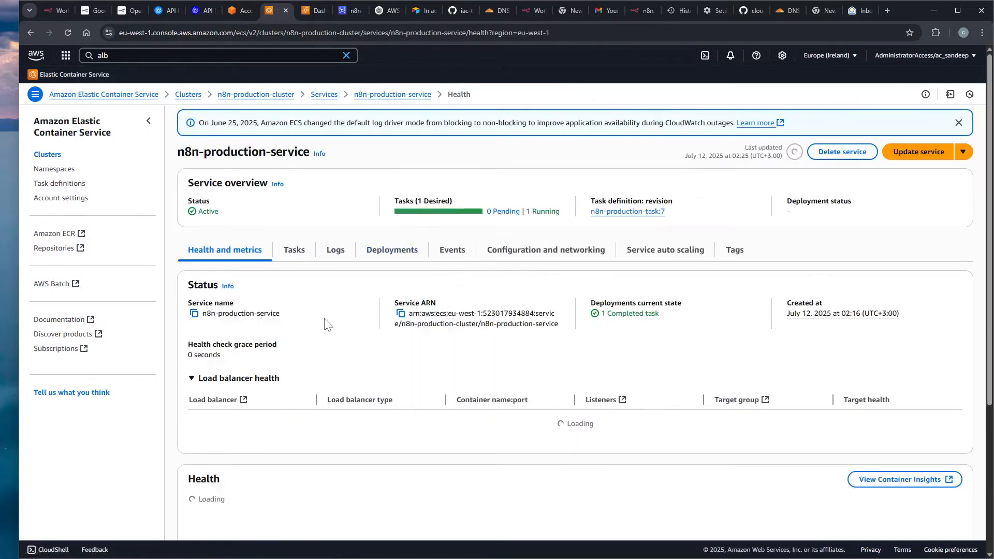
left_click(544, 250)
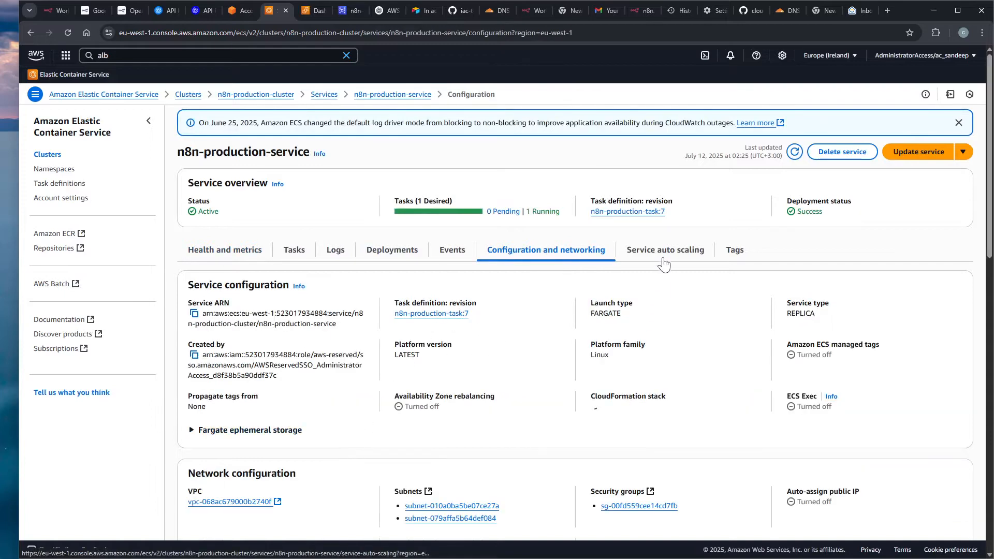
scroll("down", 3)
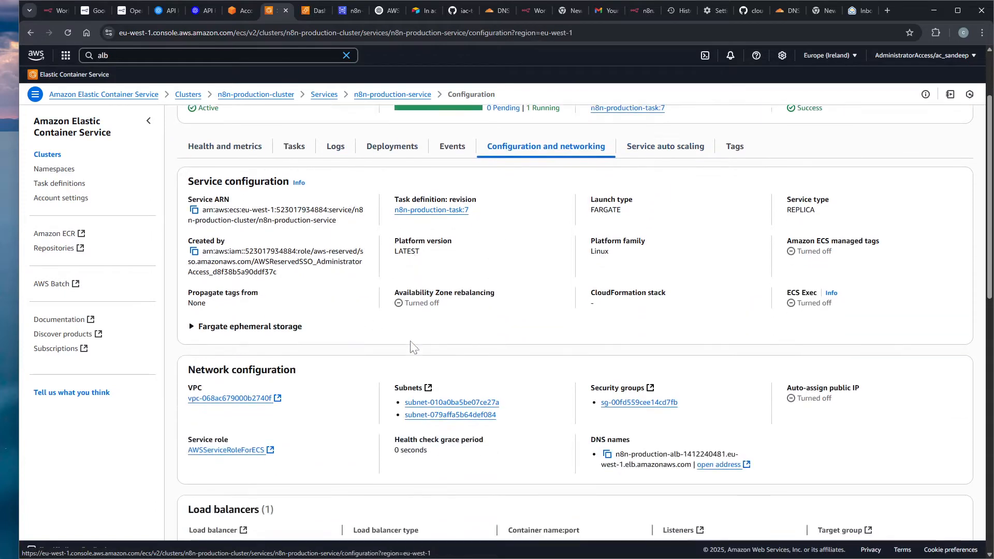
scroll("down", 3)
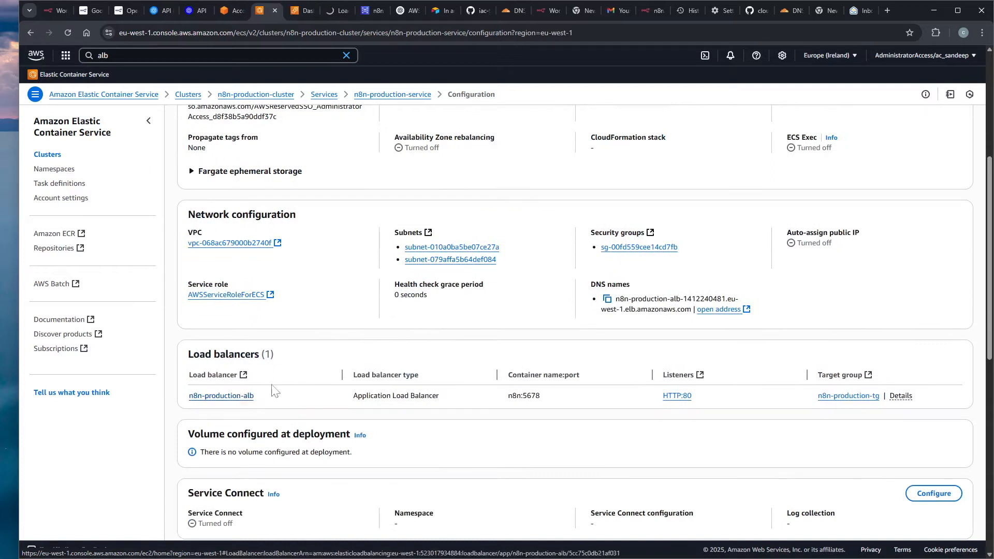
left_click(221, 395)
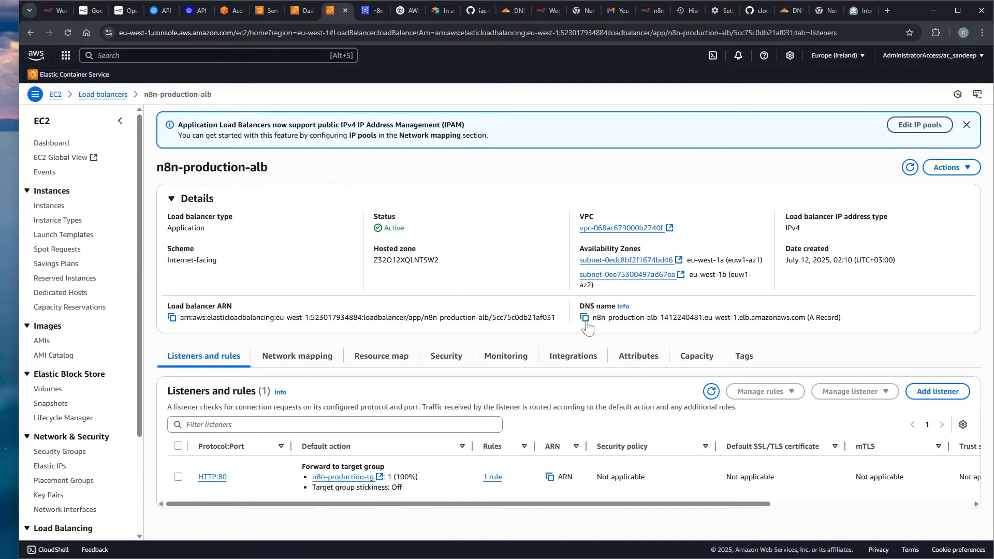
- Copy the ALB DNS name and inspect n8n-production-tg's healthy target 10.0.10.107 on port 5678
left_click(583, 317)
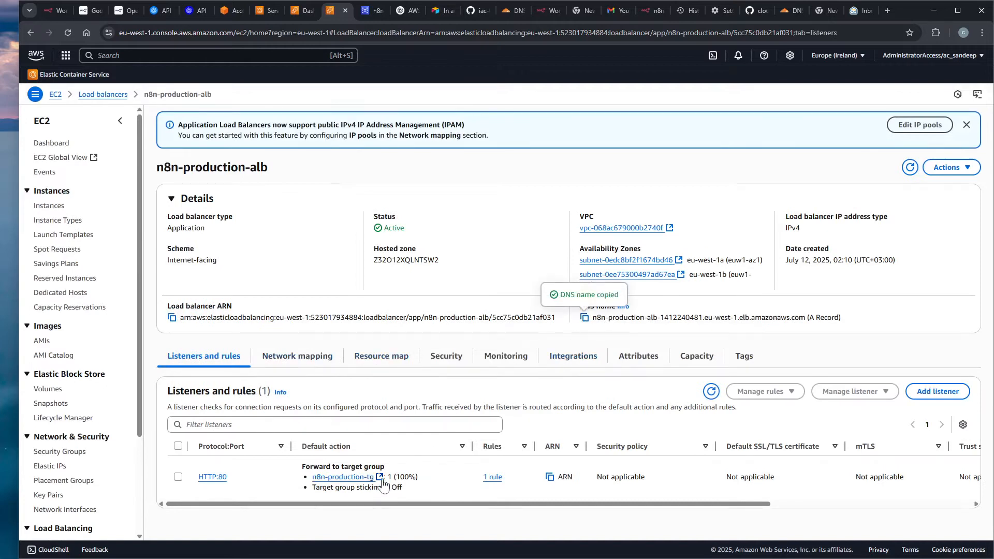
left_click(342, 476)
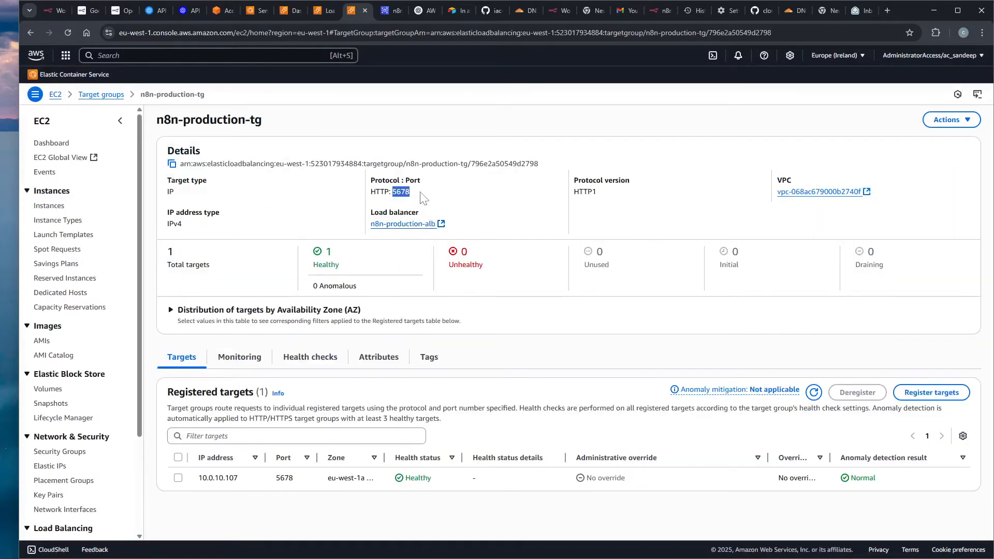
double_click(284, 477)
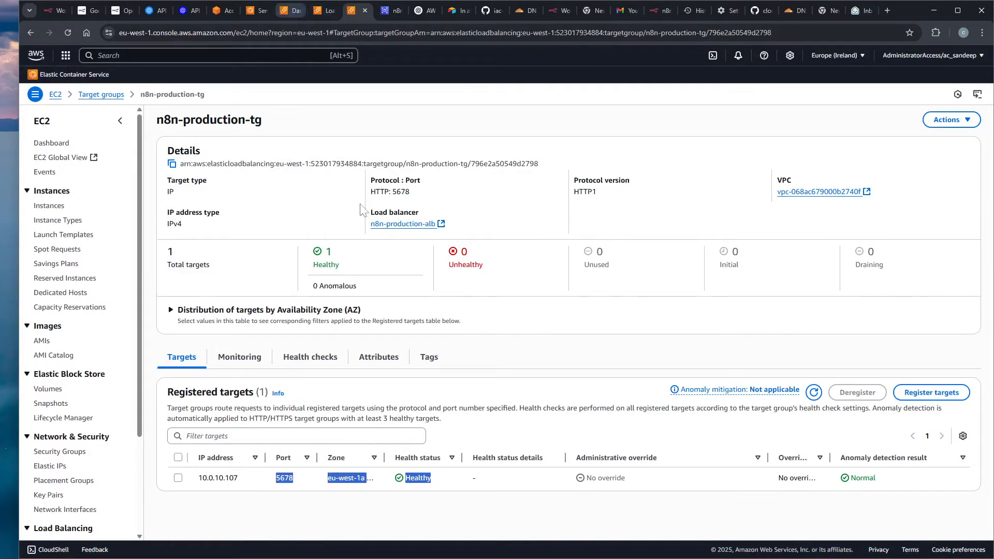
double_click(217, 477)
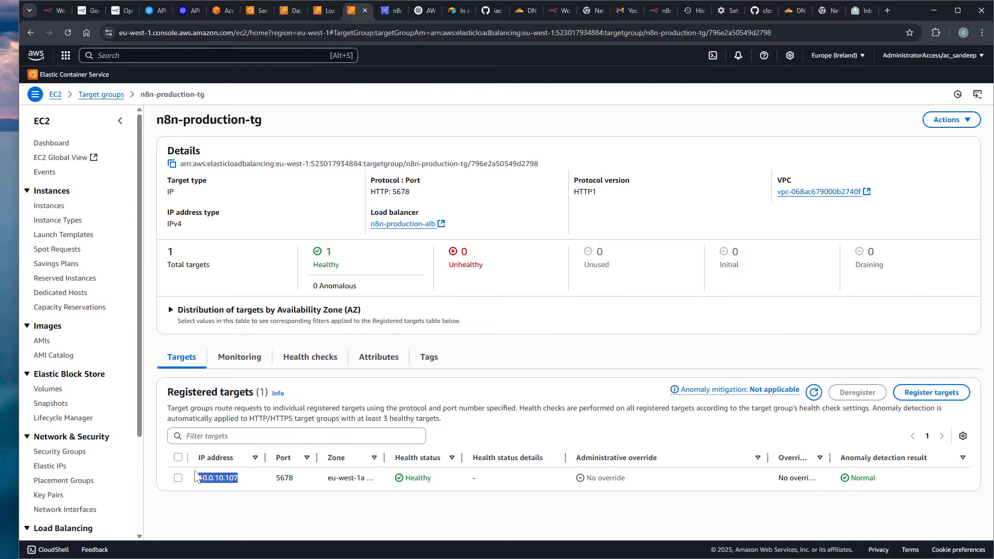
double_click(217, 477)
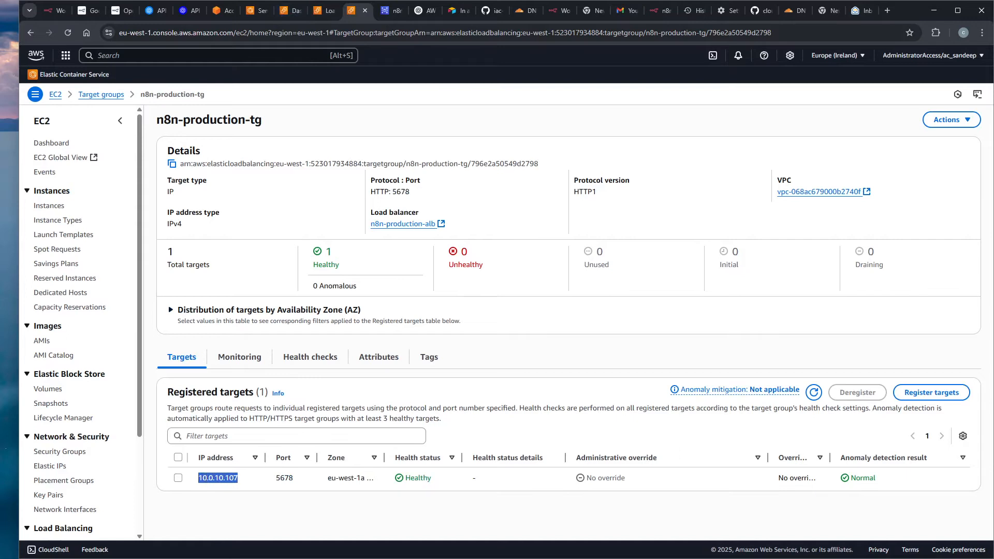
mouse_move(510, 487)
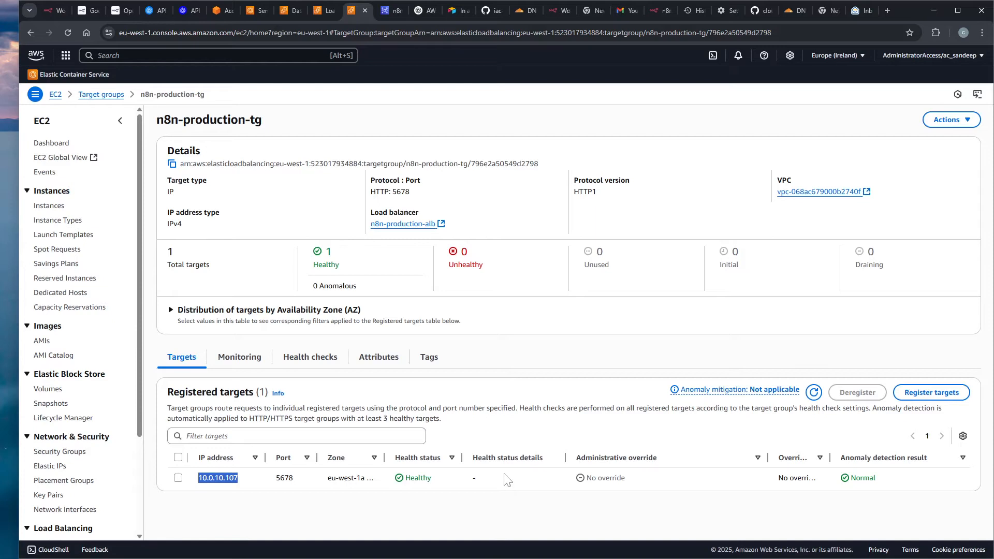
mouse_move(491, 374)
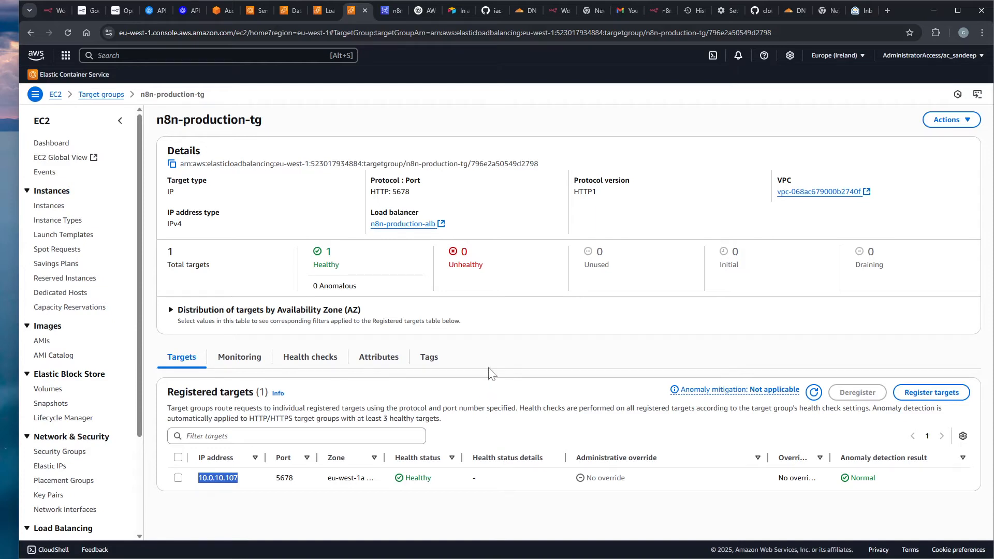
mouse_move(490, 367)
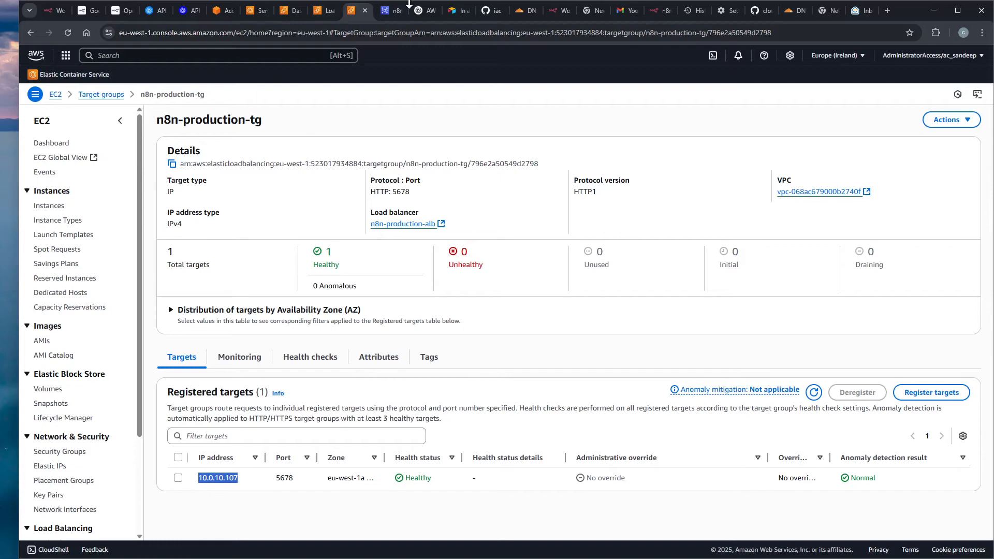
- Check the n8n-production-db RDS page, then return to the n8n-production-alb load balancer details
left_click(357, 10)
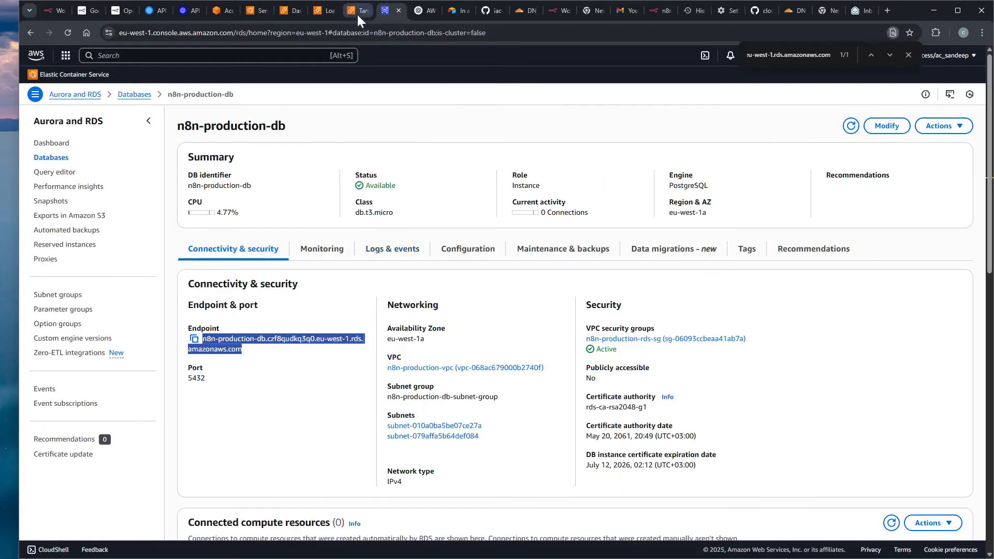
left_click(359, 10)
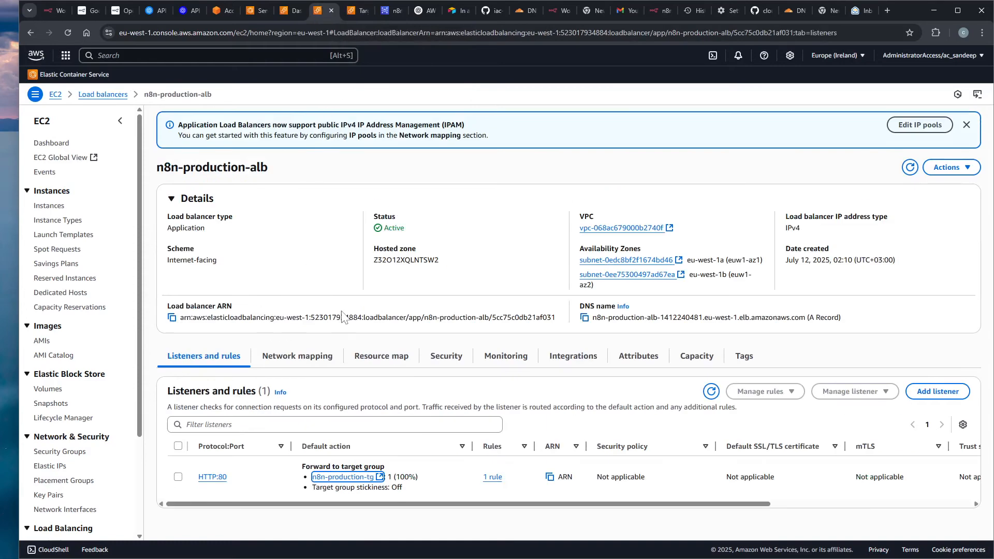
mouse_move(354, 300)
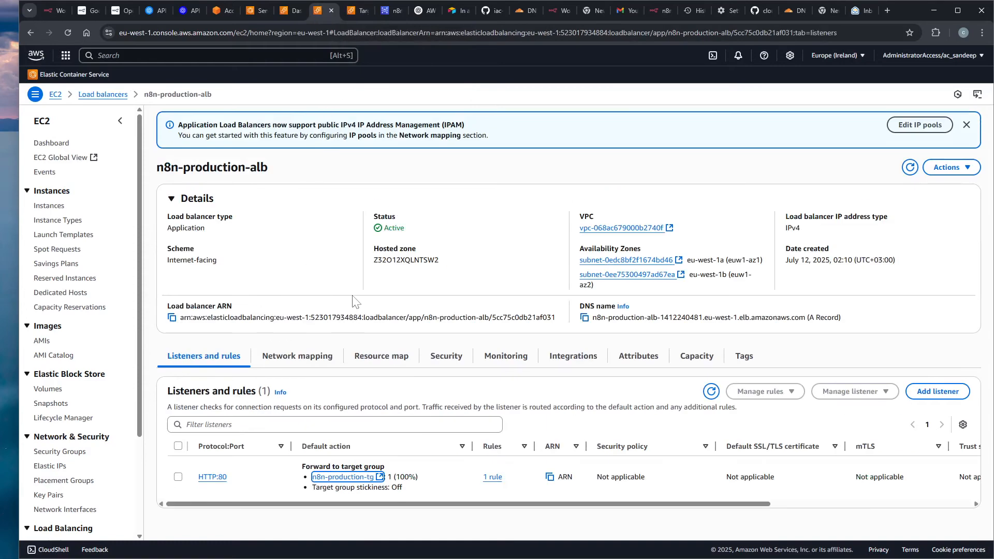
mouse_move(349, 98)
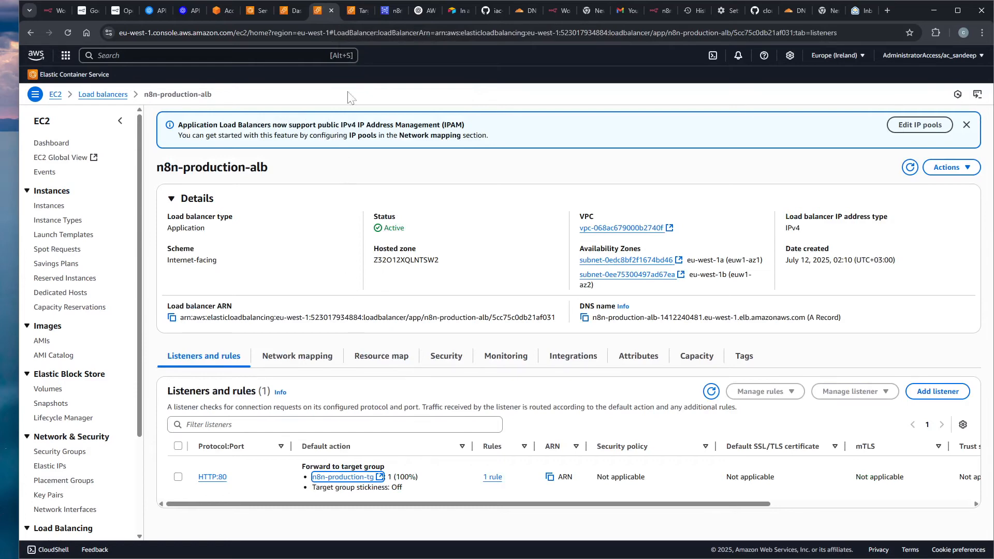
mouse_move(359, 10)
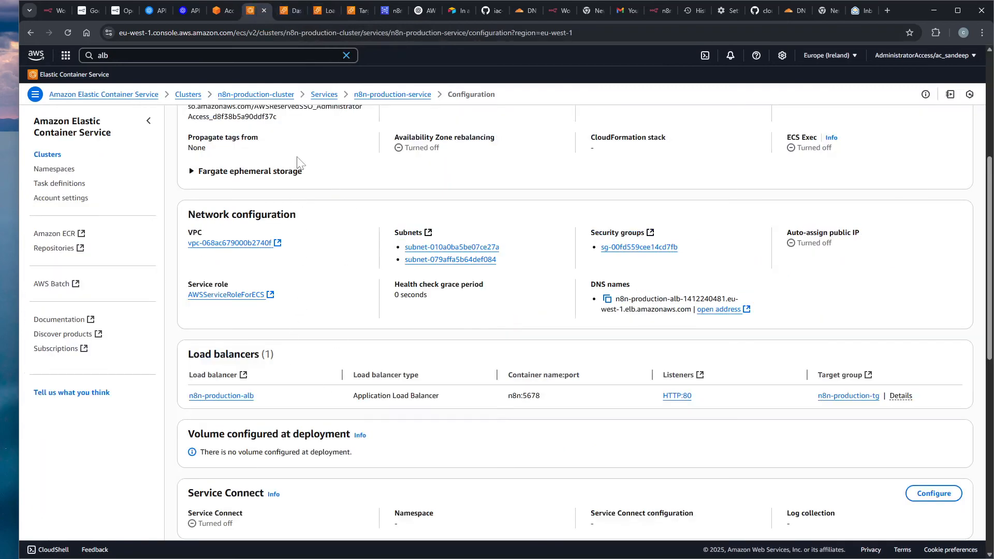
mouse_move(324, 11)
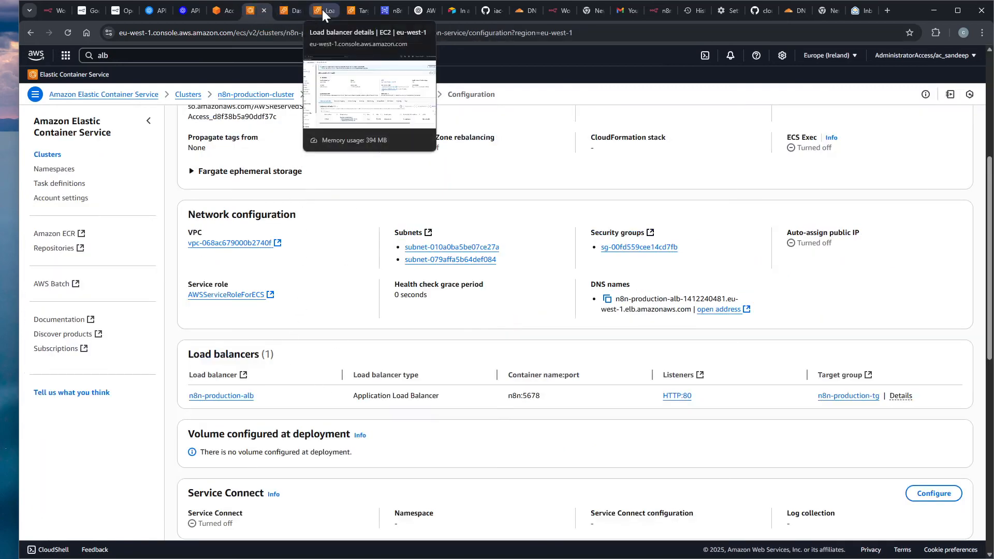